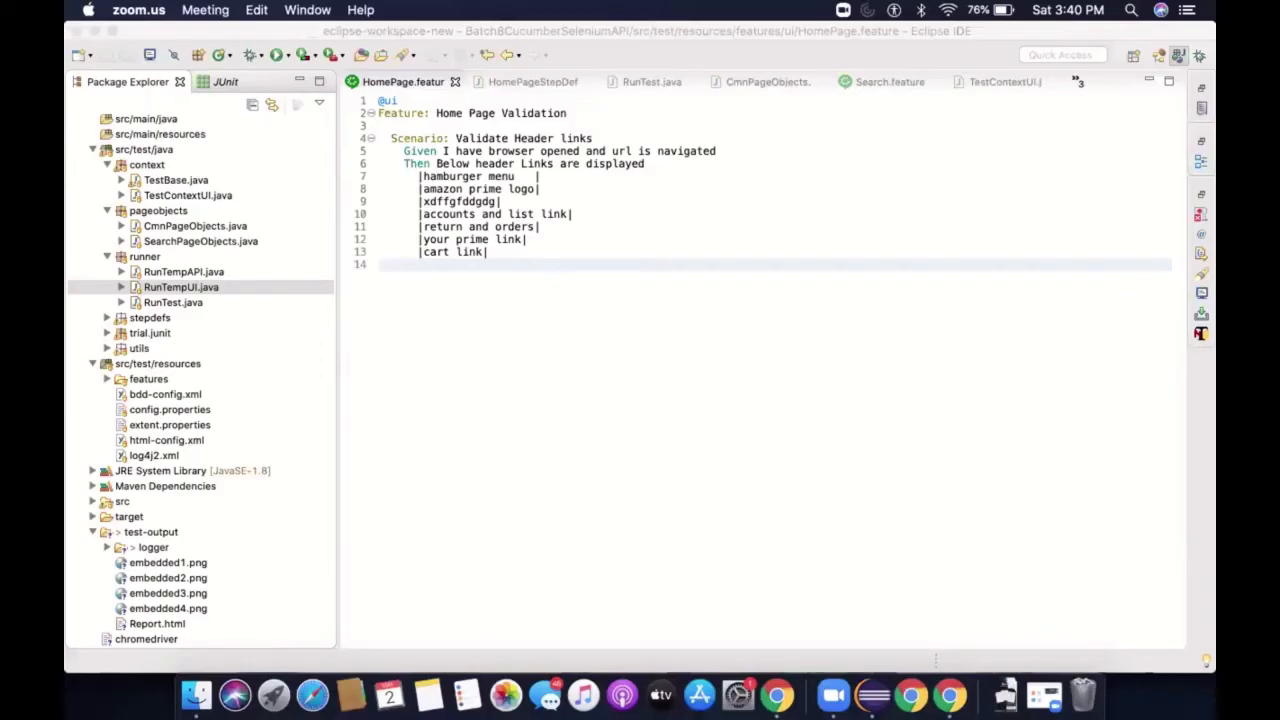
pyautogui.moveTo(884, 136)
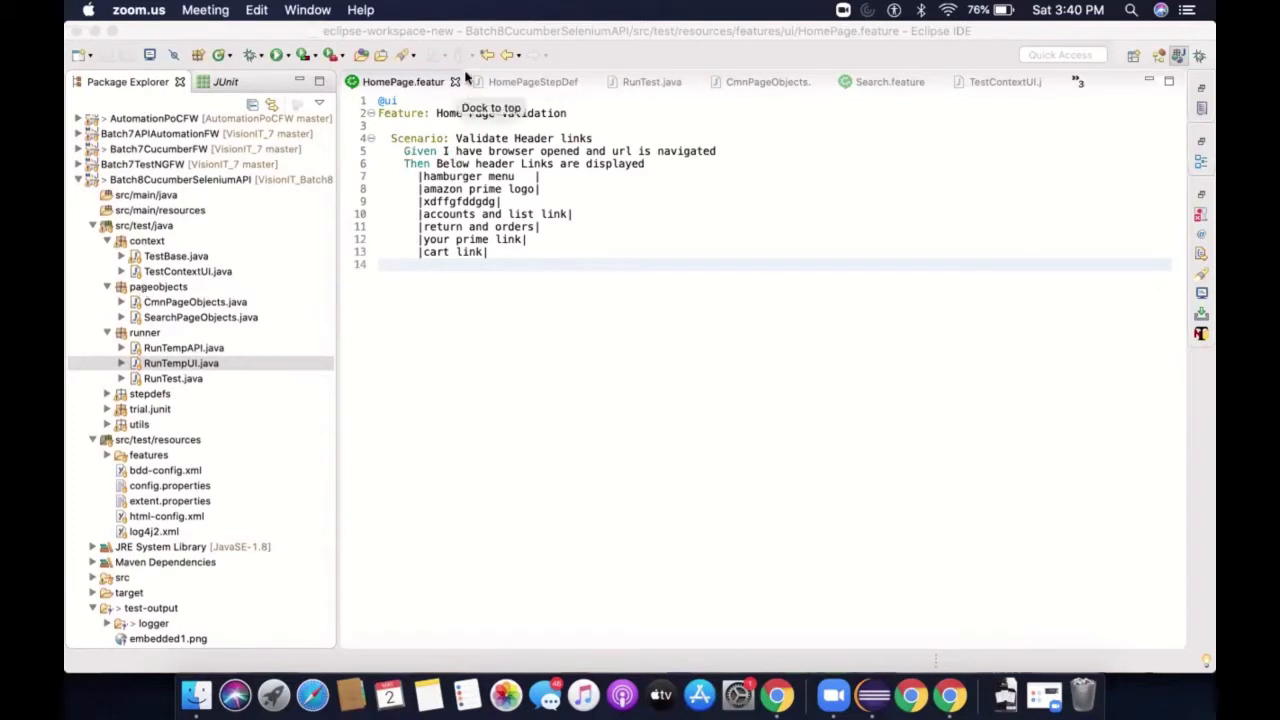
pyautogui.moveTo(470, 82)
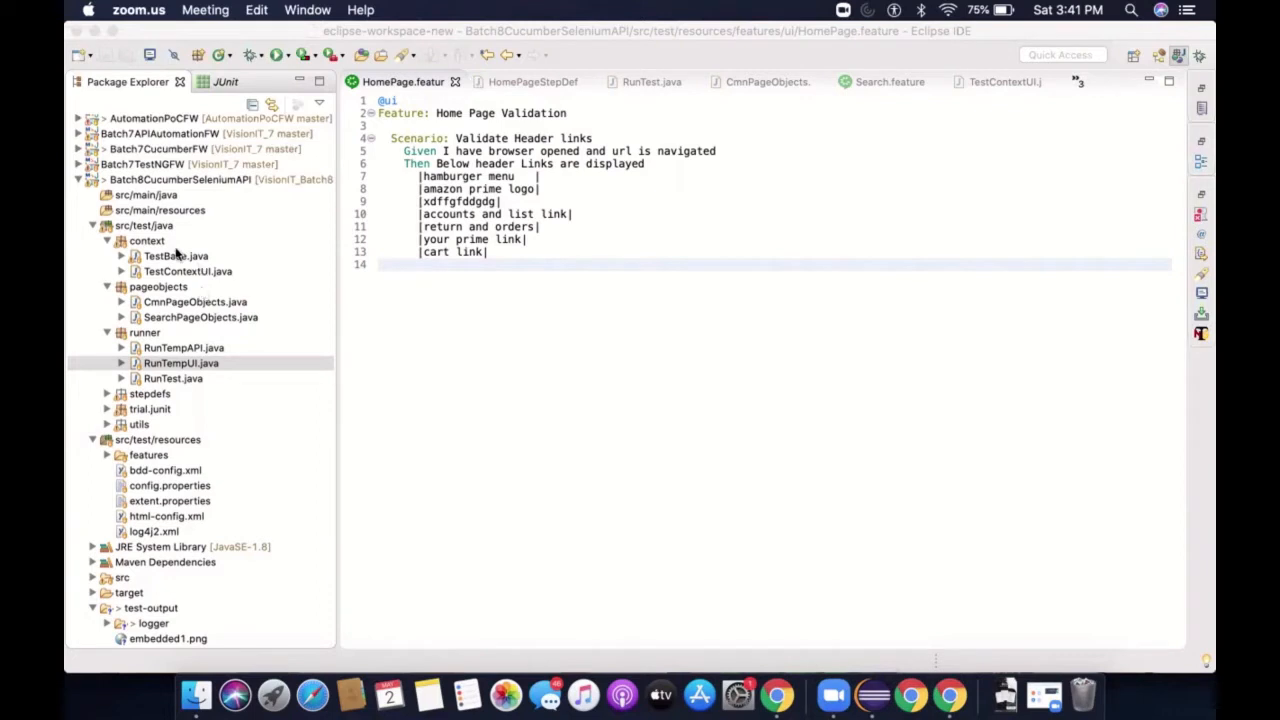
# Run RunTempUI.java as a JUnit test from the Cucumber Selenium API project; the header-link scenario fails
pyautogui.click(200, 180)
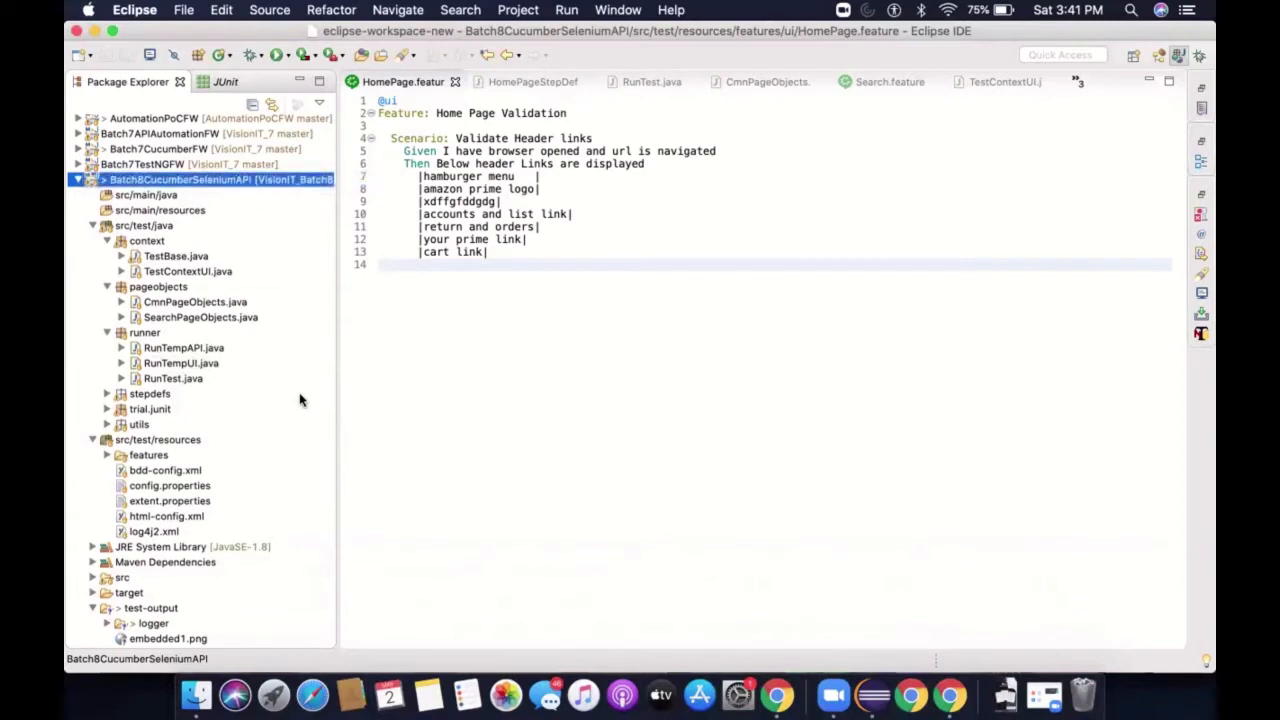
pyautogui.moveTo(458, 448)
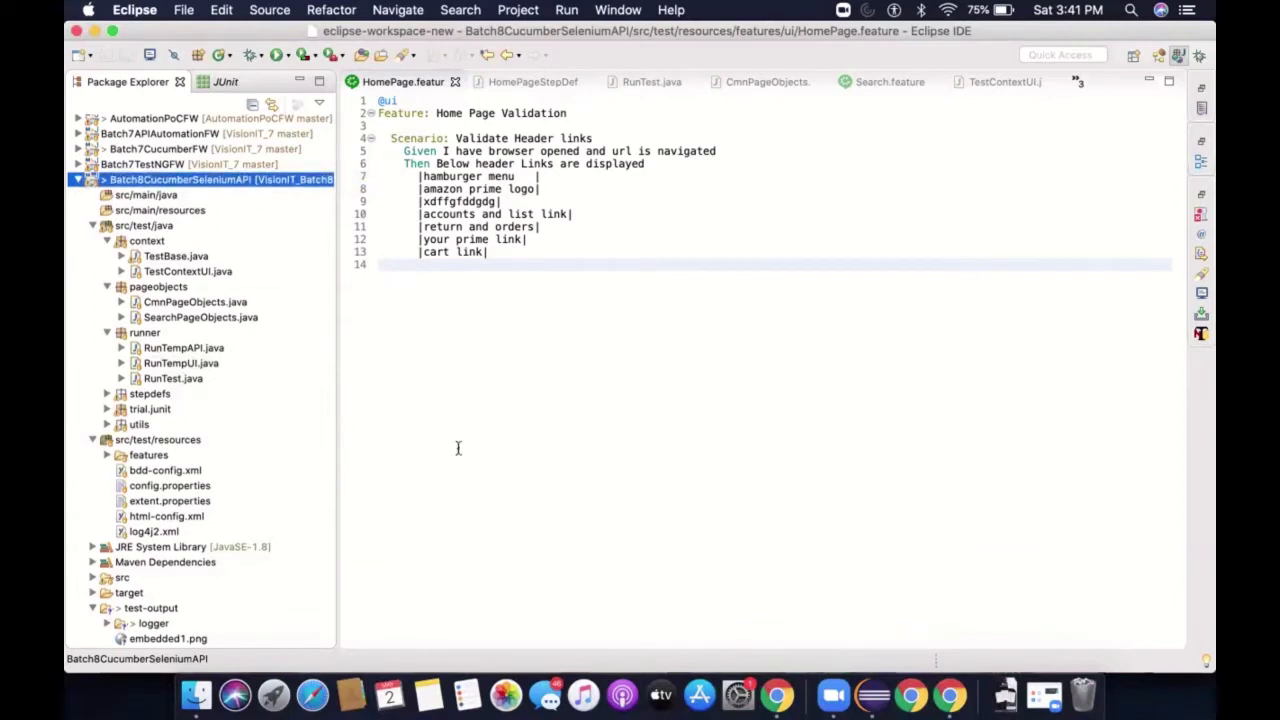
pyautogui.moveTo(458, 414)
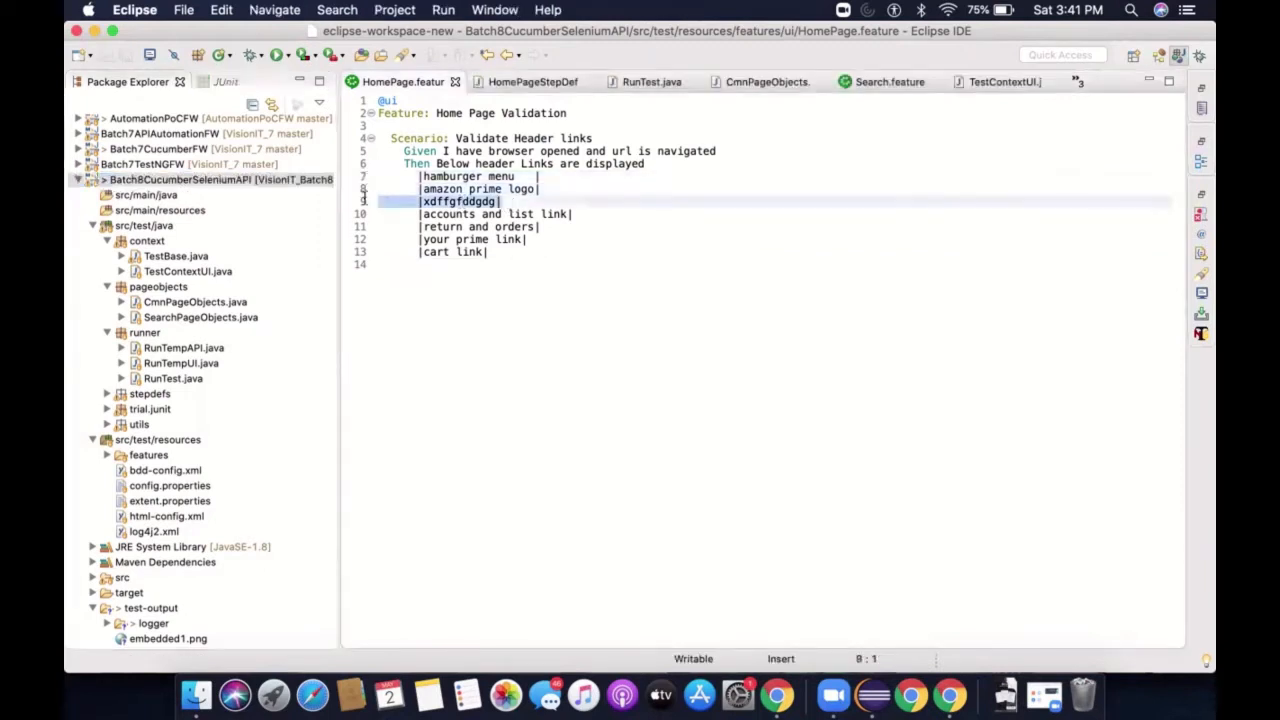
pyautogui.click(450, 200)
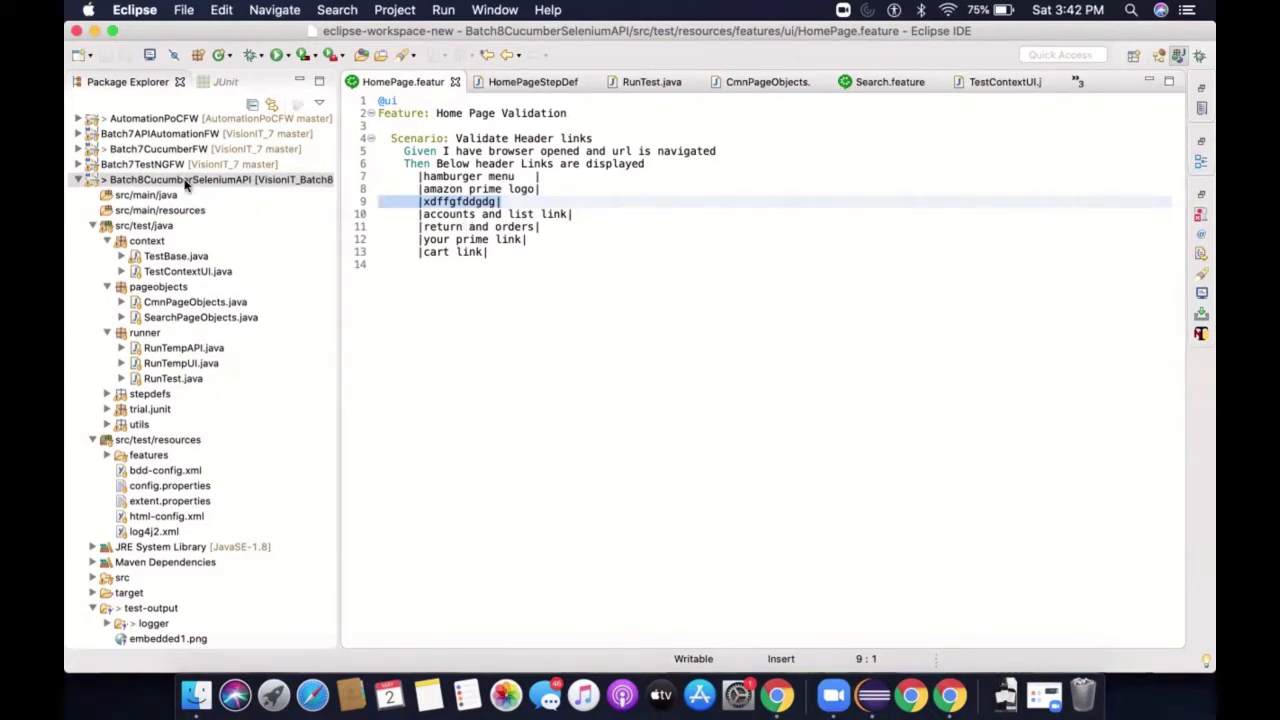
pyautogui.rightClick(180, 364)
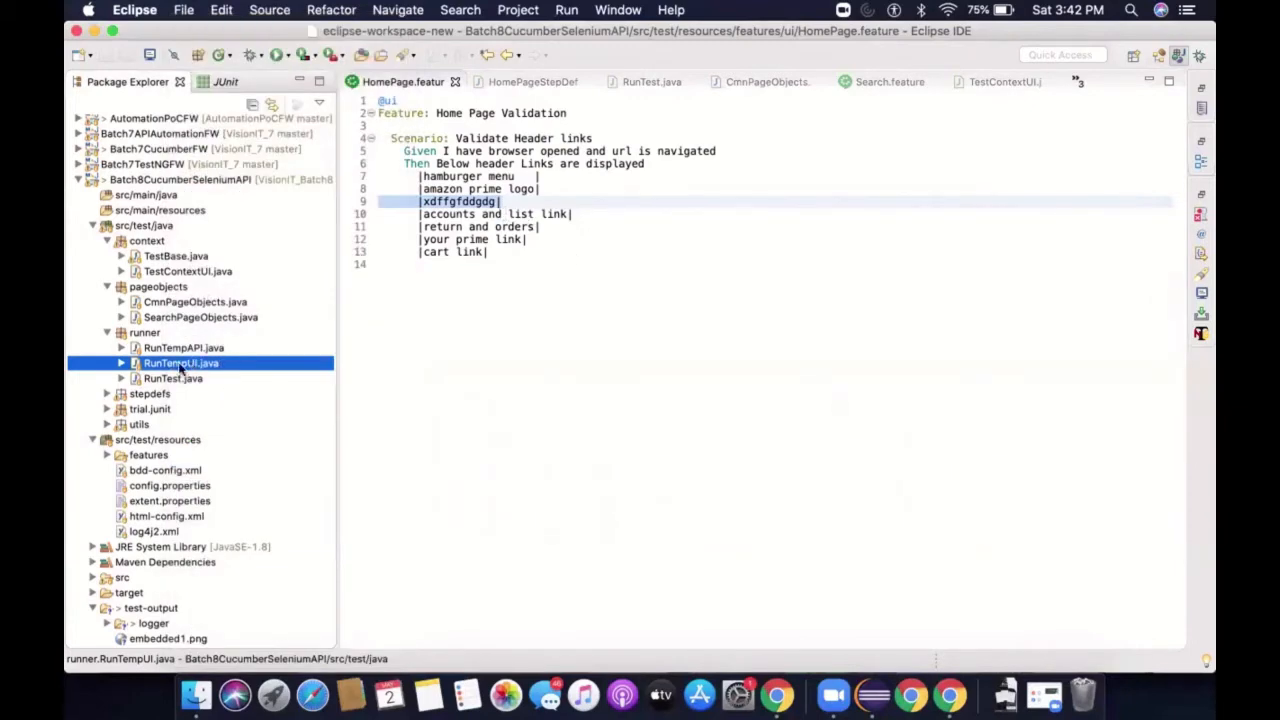
pyautogui.rightClick(180, 362)
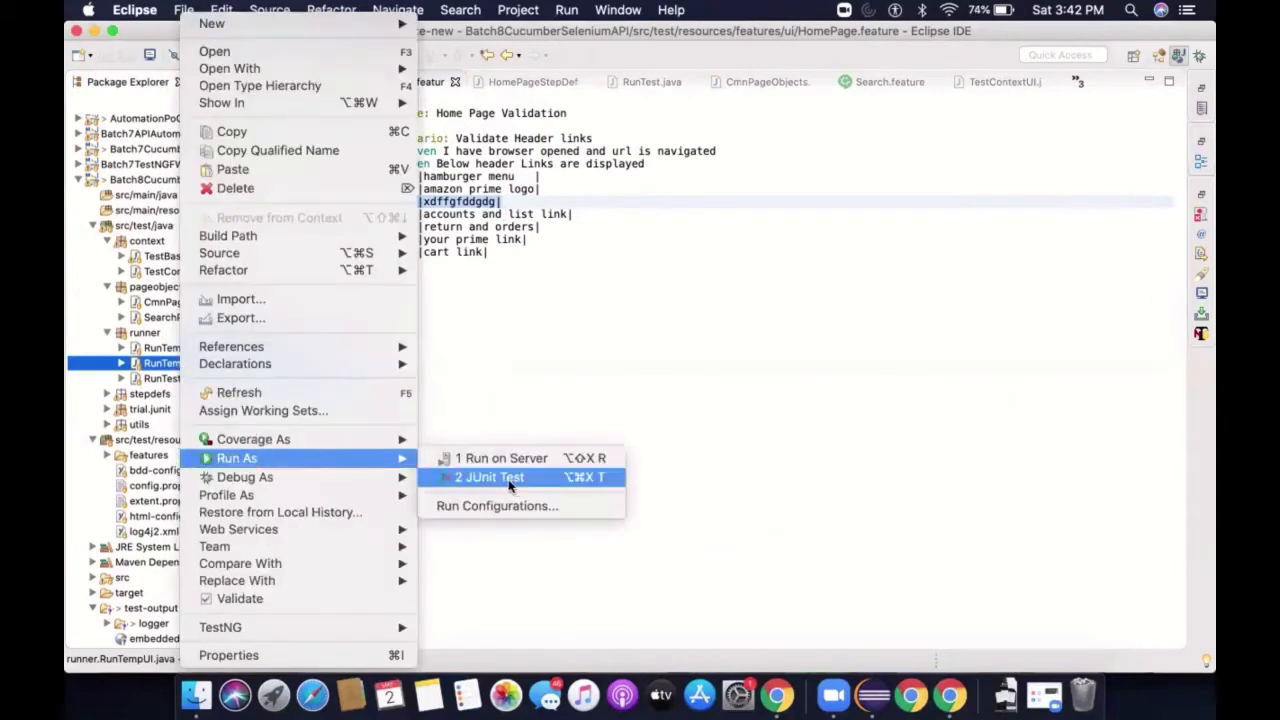
pyautogui.click(488, 476)
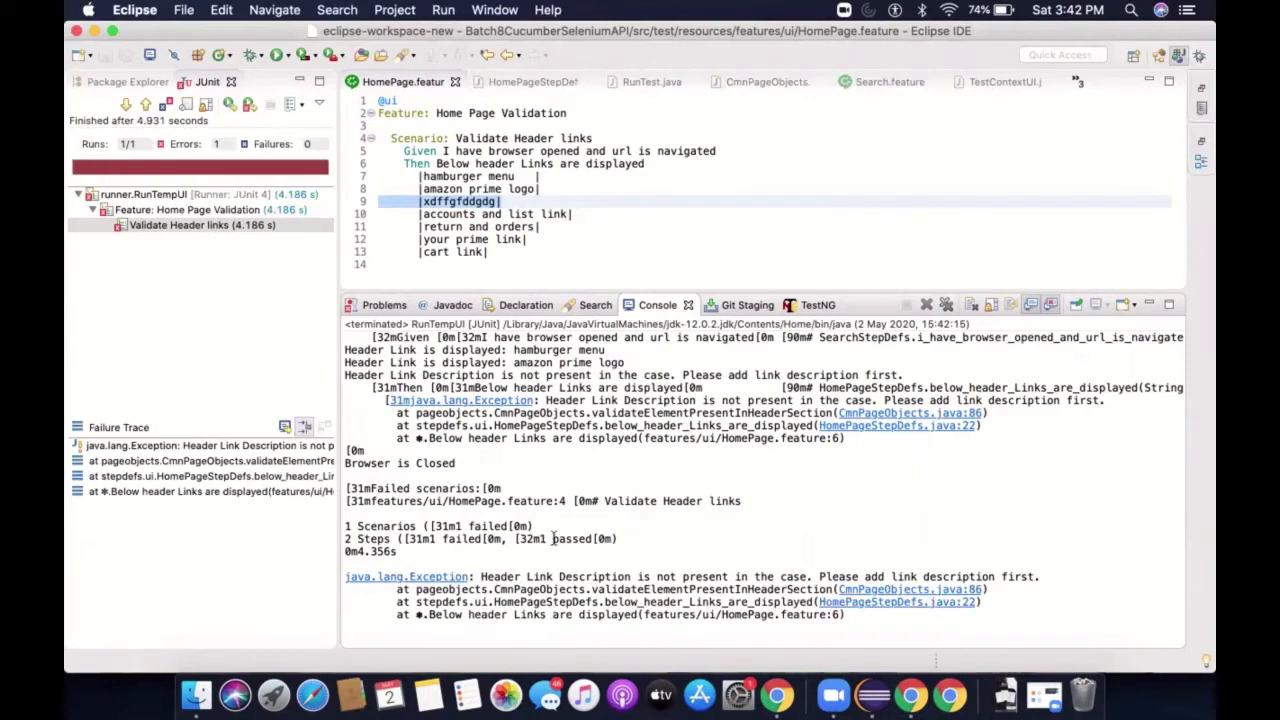
pyautogui.moveTo(596, 672)
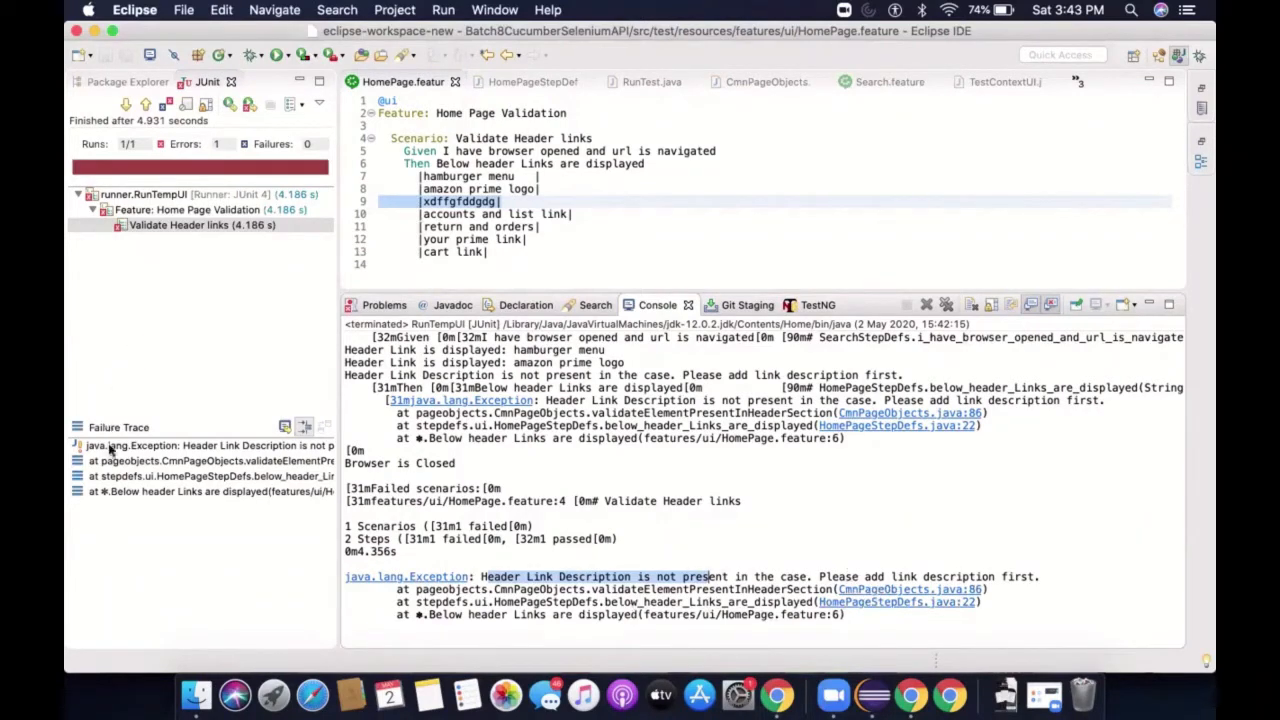
# Follow the stack trace link to CmnPageObjects.java line 86, the default branch throwing the exception
pyautogui.click(200, 444)
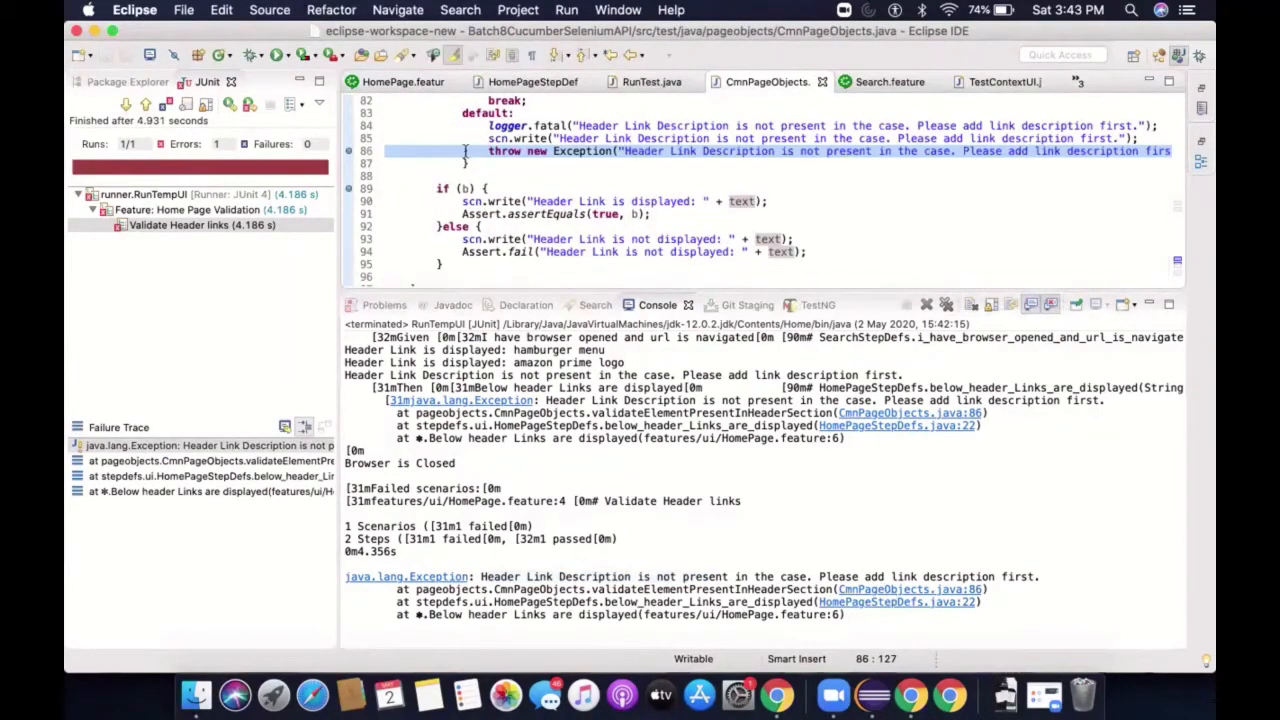
pyautogui.scroll(3)
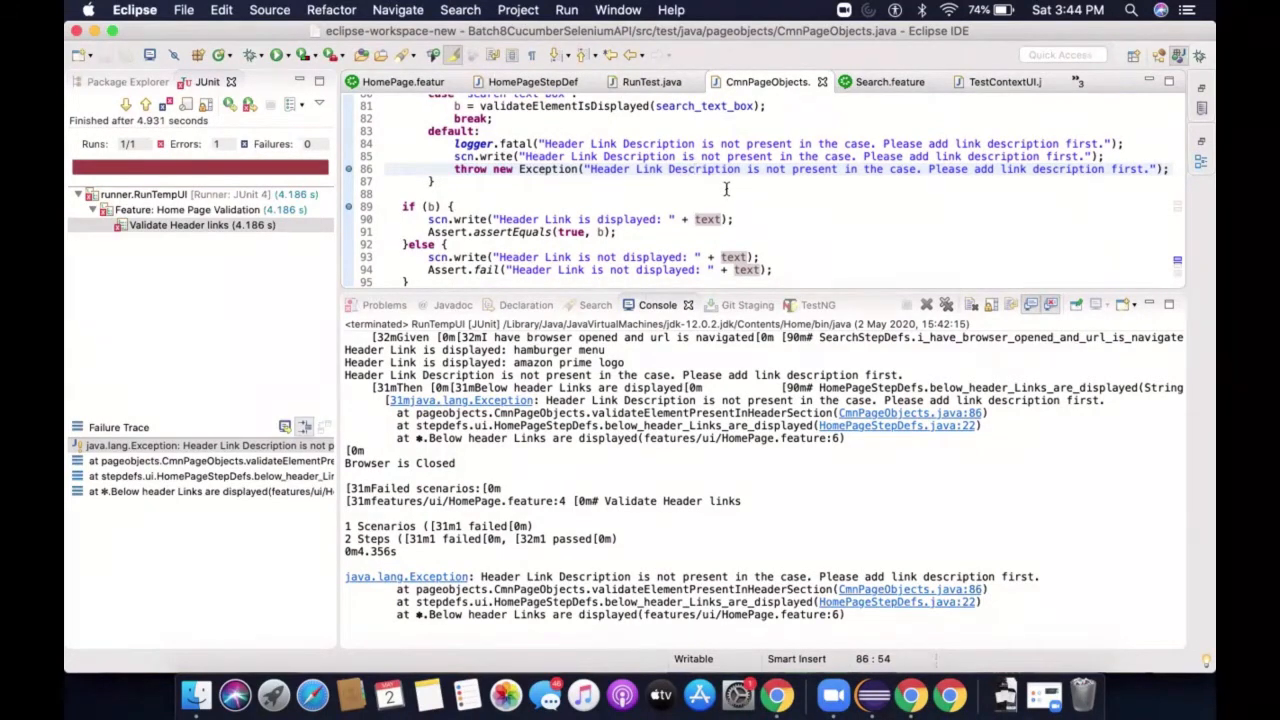
pyautogui.moveTo(868, 298)
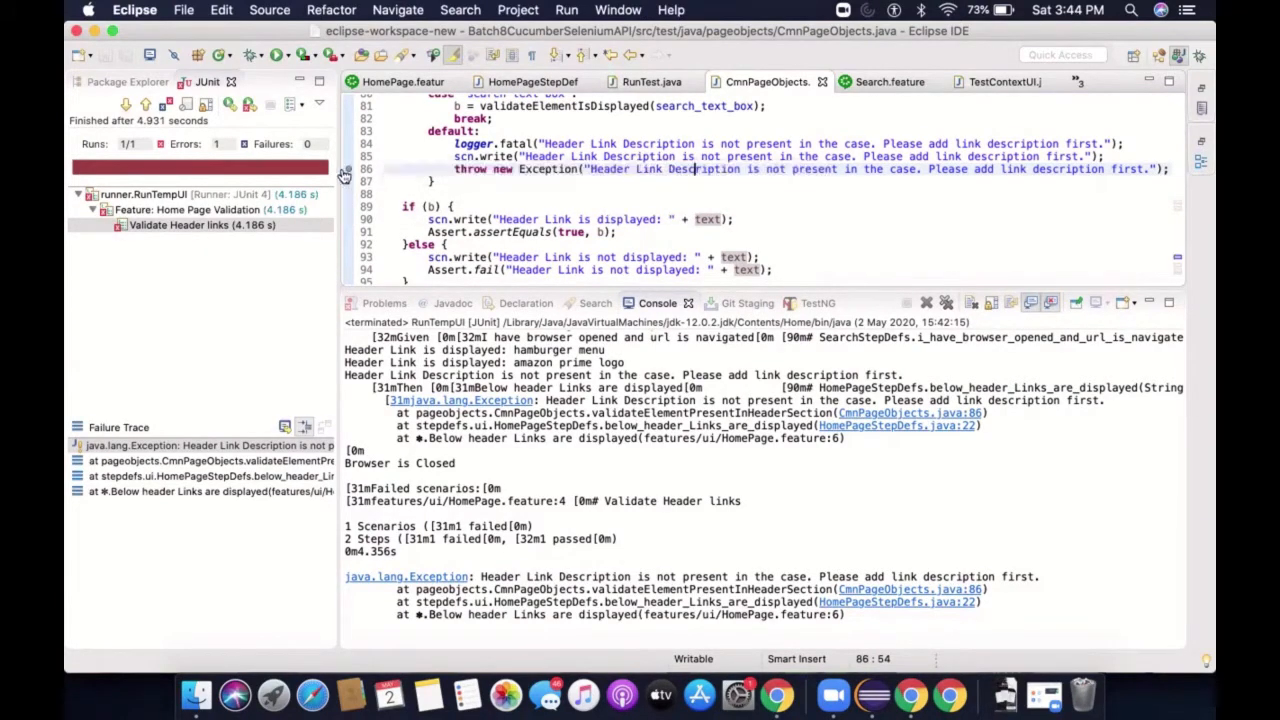
pyautogui.moveTo(348, 168)
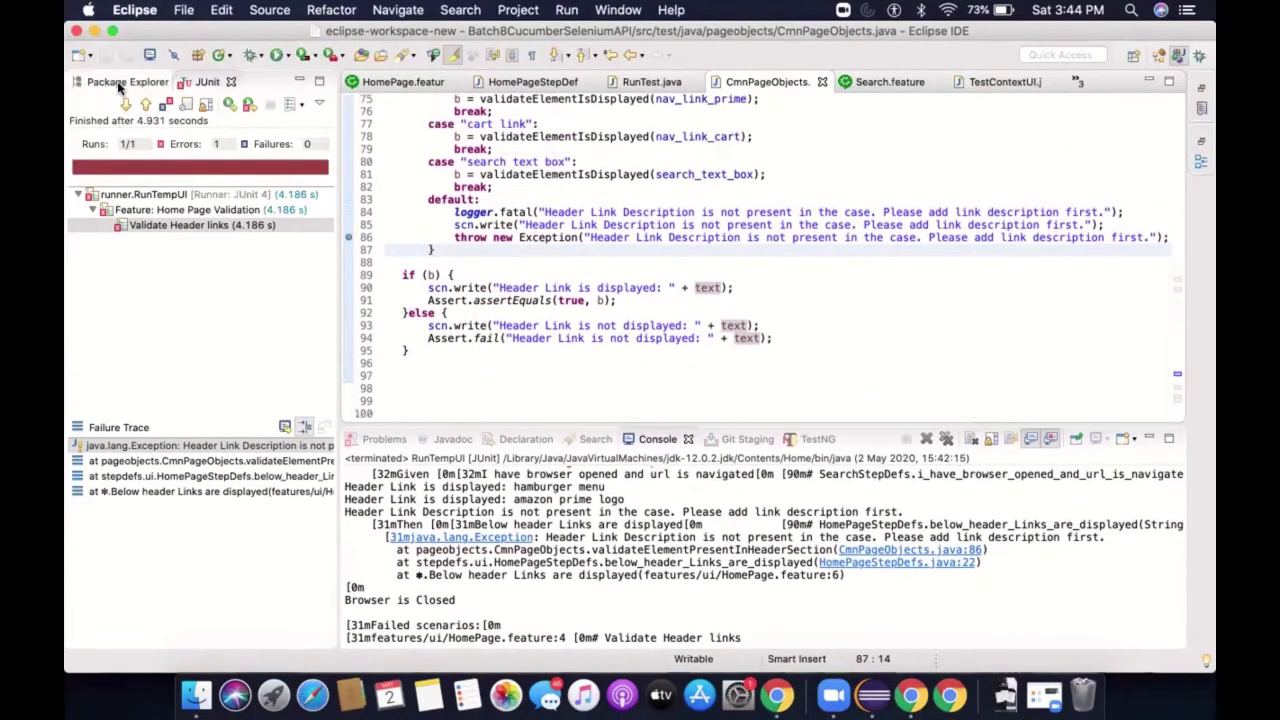
# Return to the Package Explorer and review each case of the validateElementPresentInHeaderSection switch
pyautogui.click(128, 80)
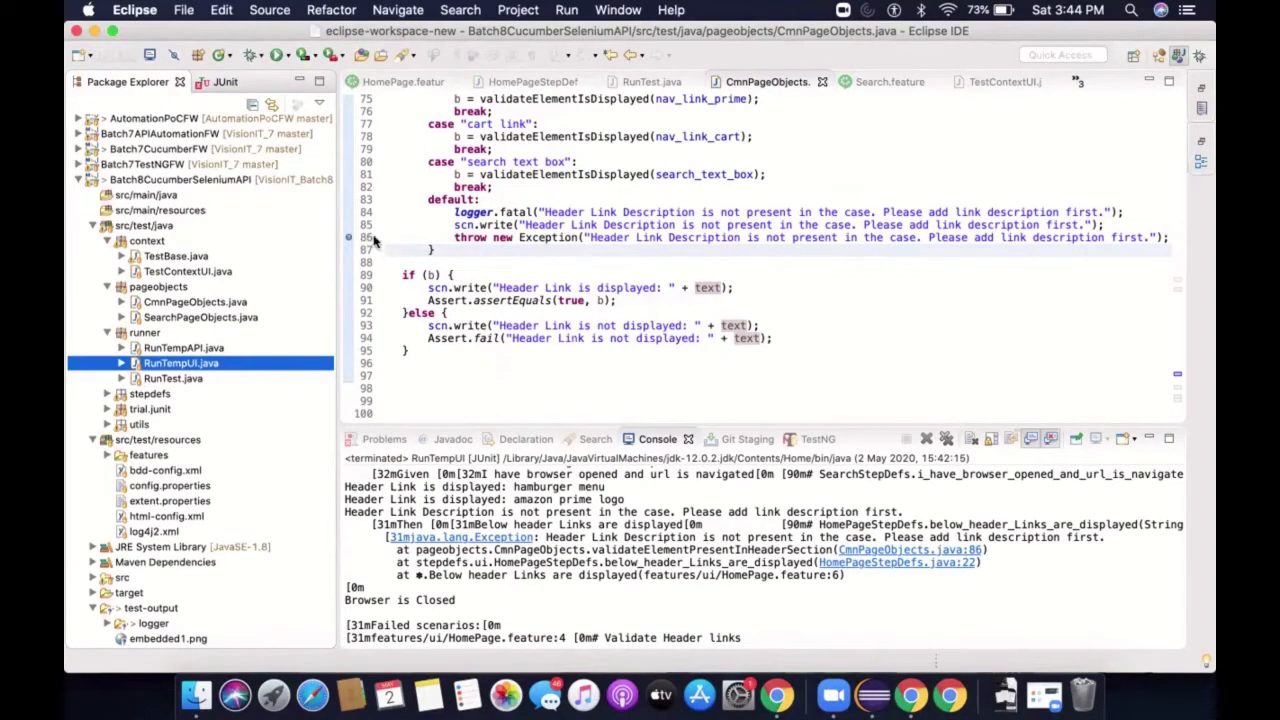
pyautogui.moveTo(348, 284)
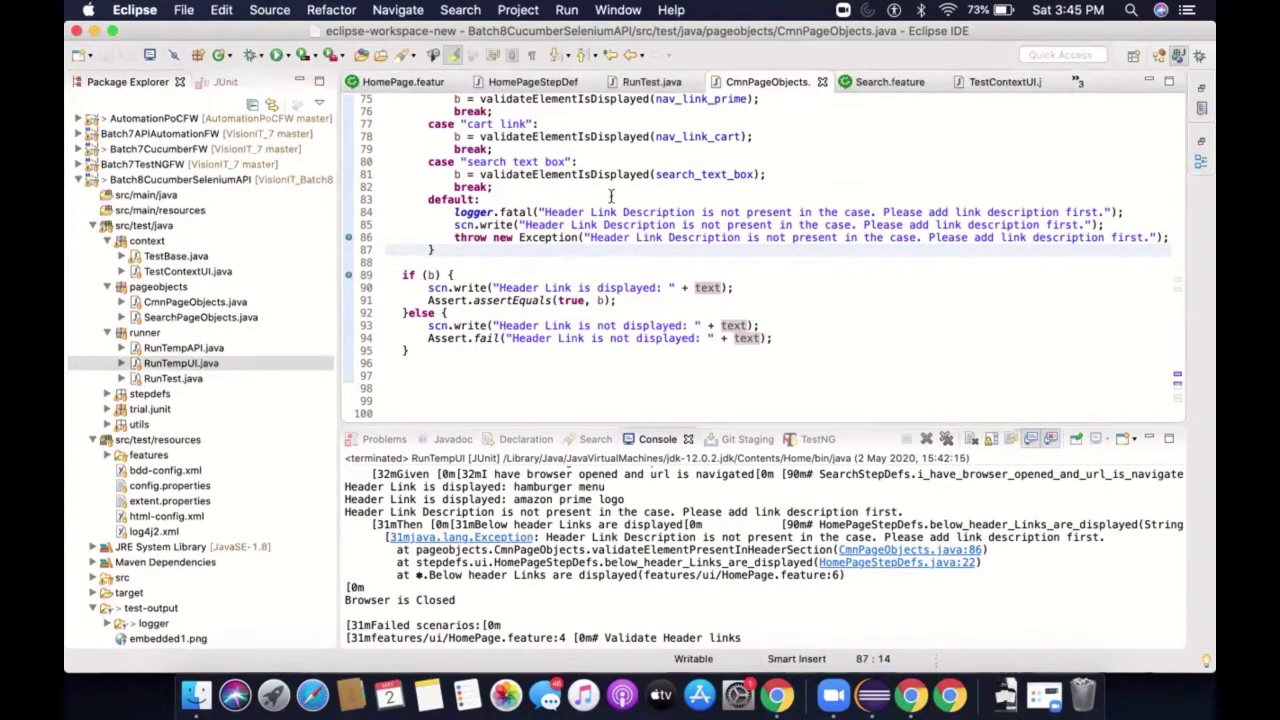
pyautogui.scroll(3)
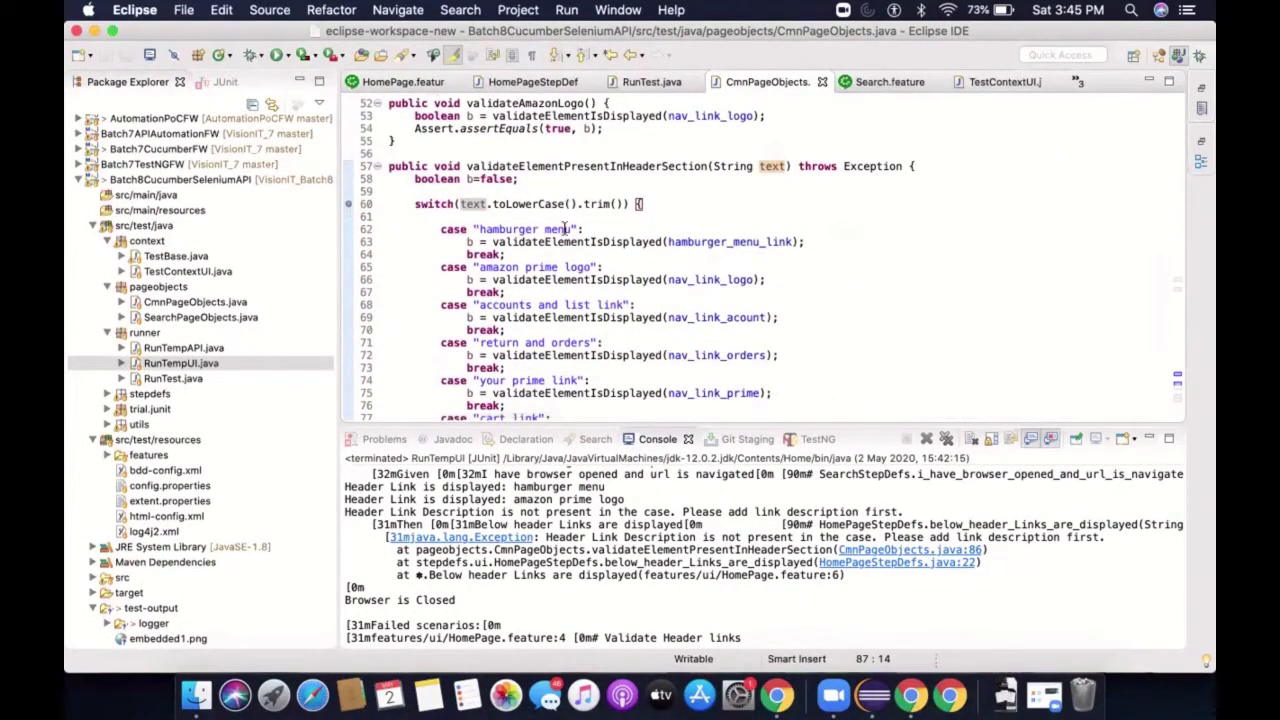
pyautogui.scroll(-3)
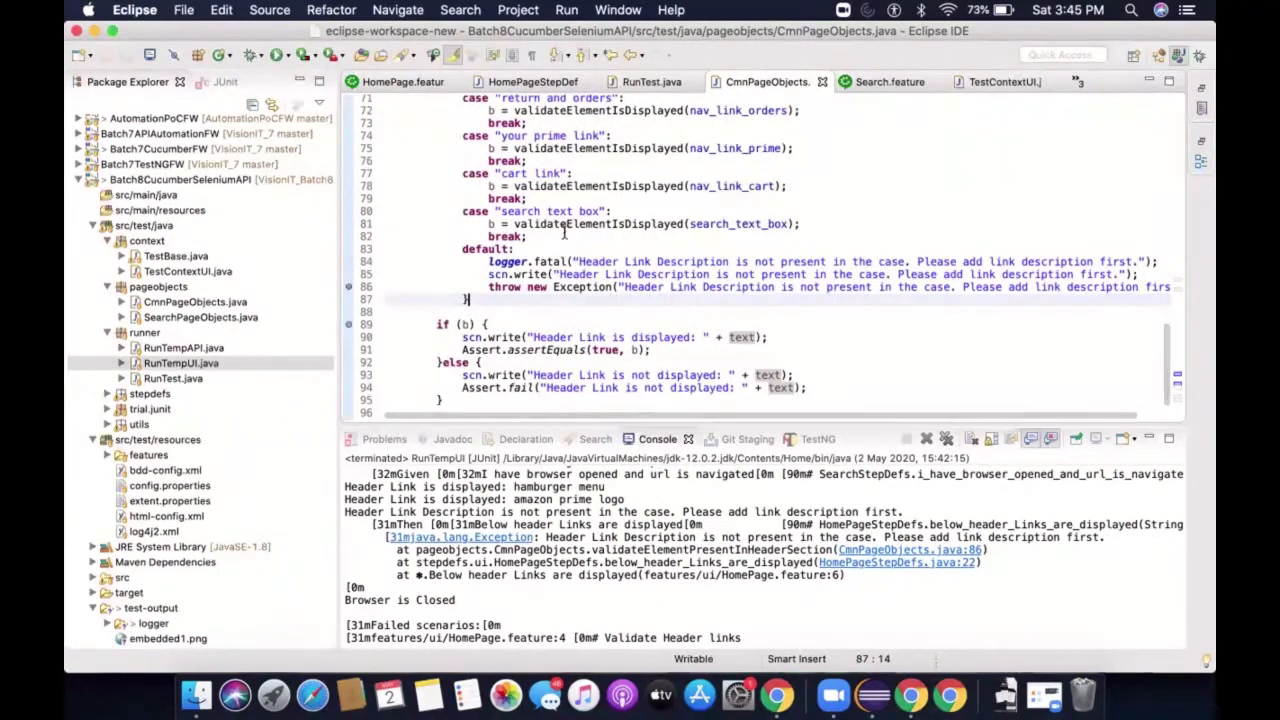
pyautogui.scroll(3)
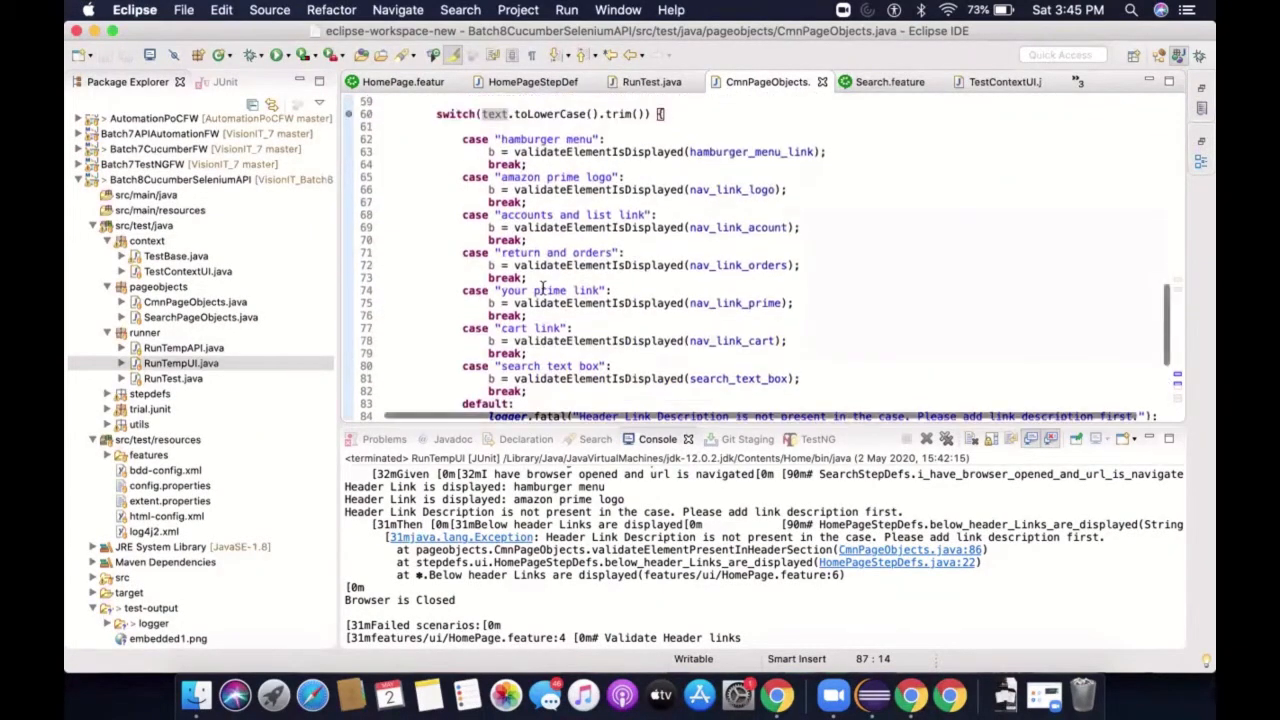
pyautogui.scroll(3)
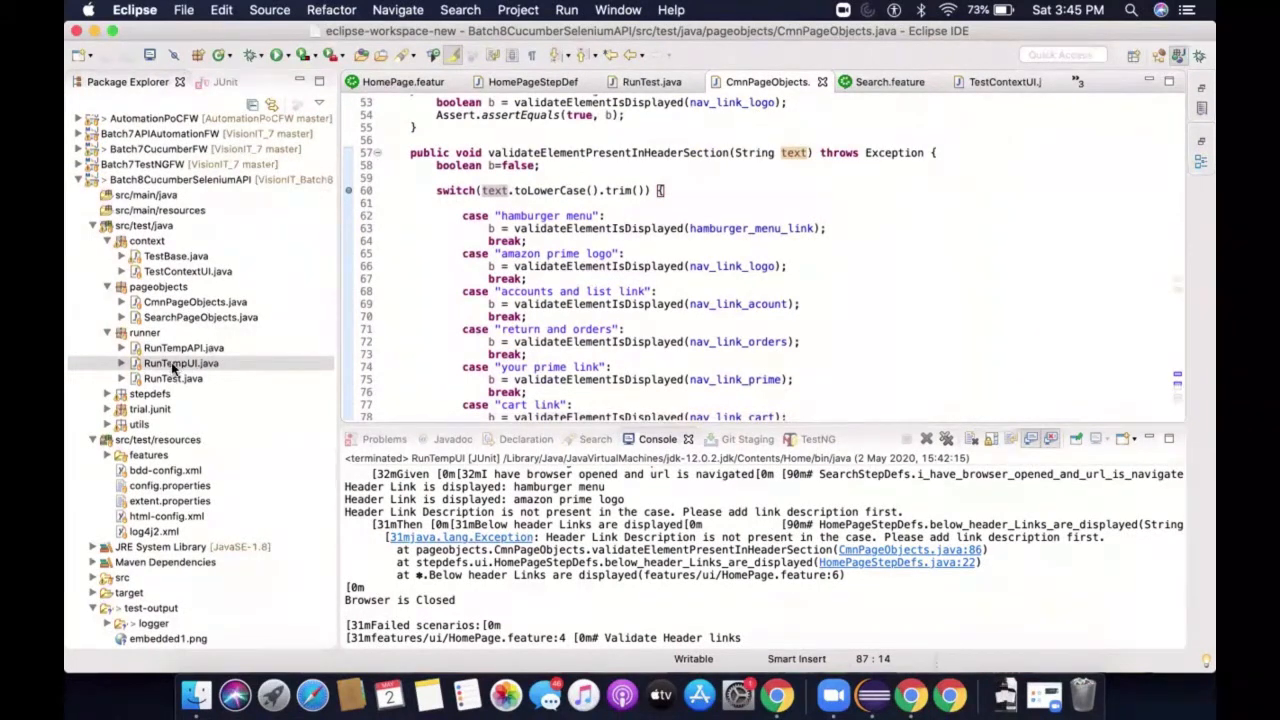
# Select RunTempUI.java in the project tree and bring up its context actions
pyautogui.click(180, 364)
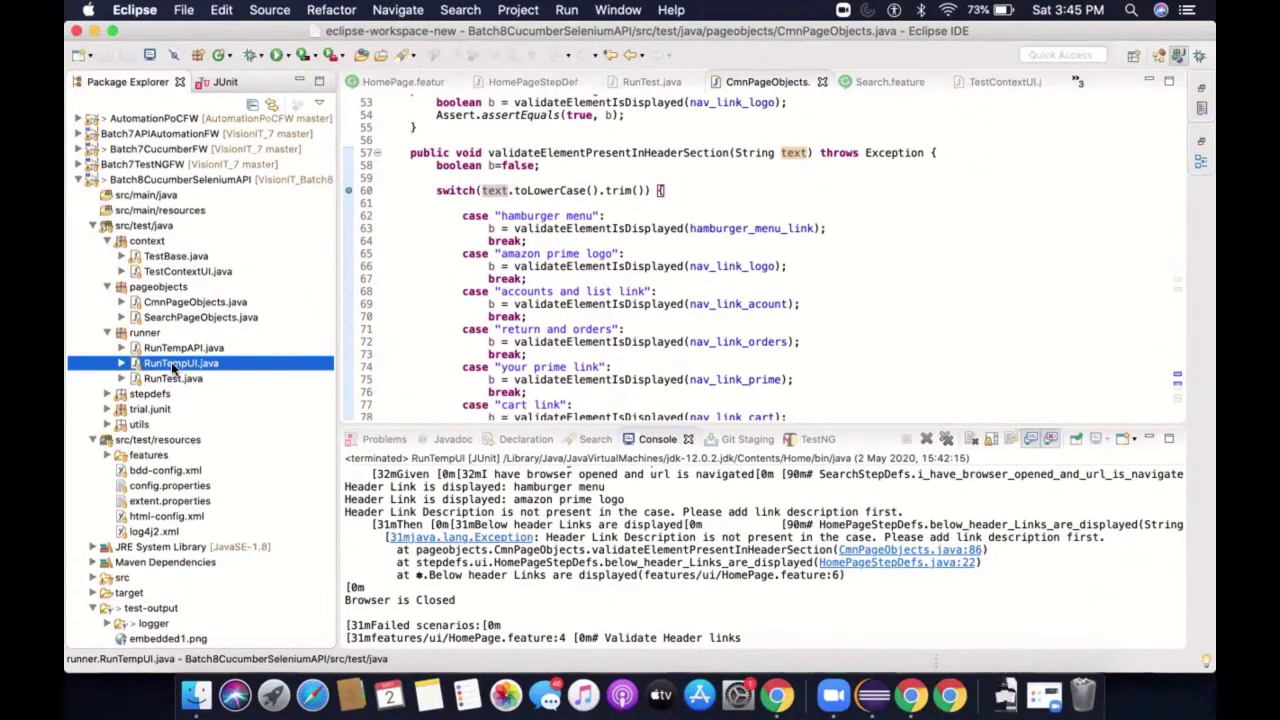
pyautogui.rightClick(180, 364)
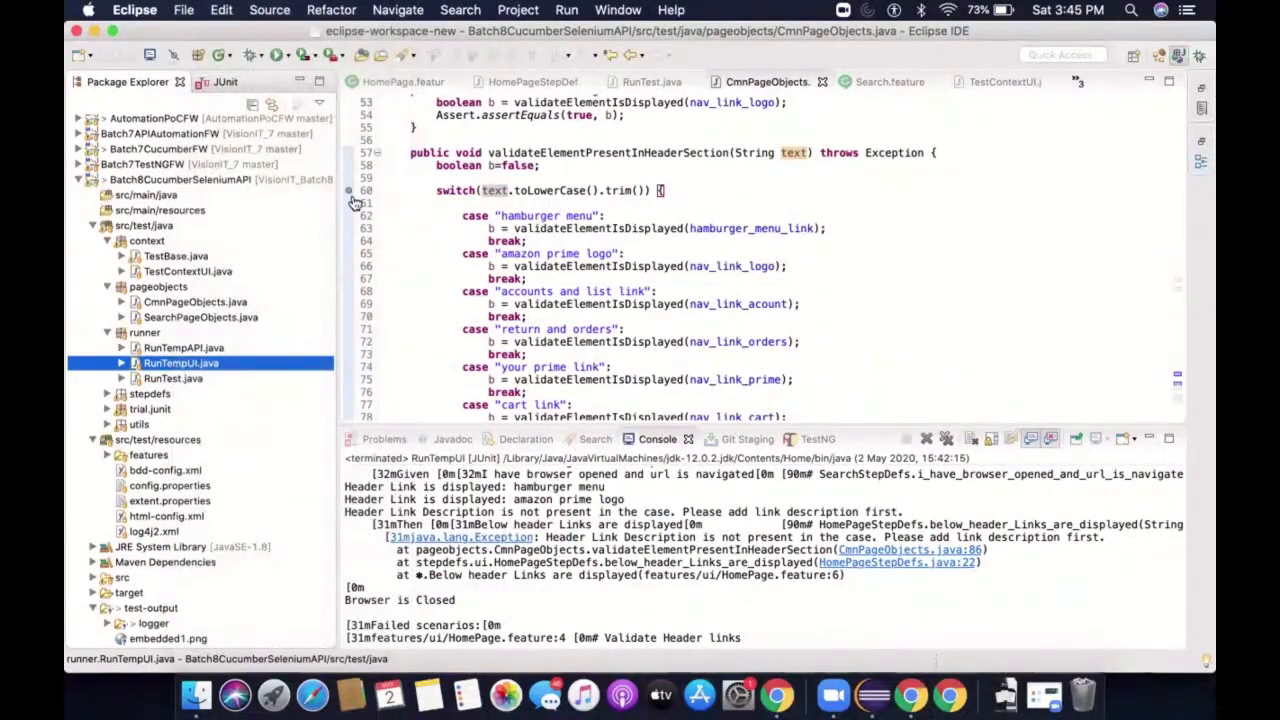
# Debug RunTempUI.java as a JUnit test until the breakpoint suspends it and the perspective prompt appears
pyautogui.rightClick(180, 364)
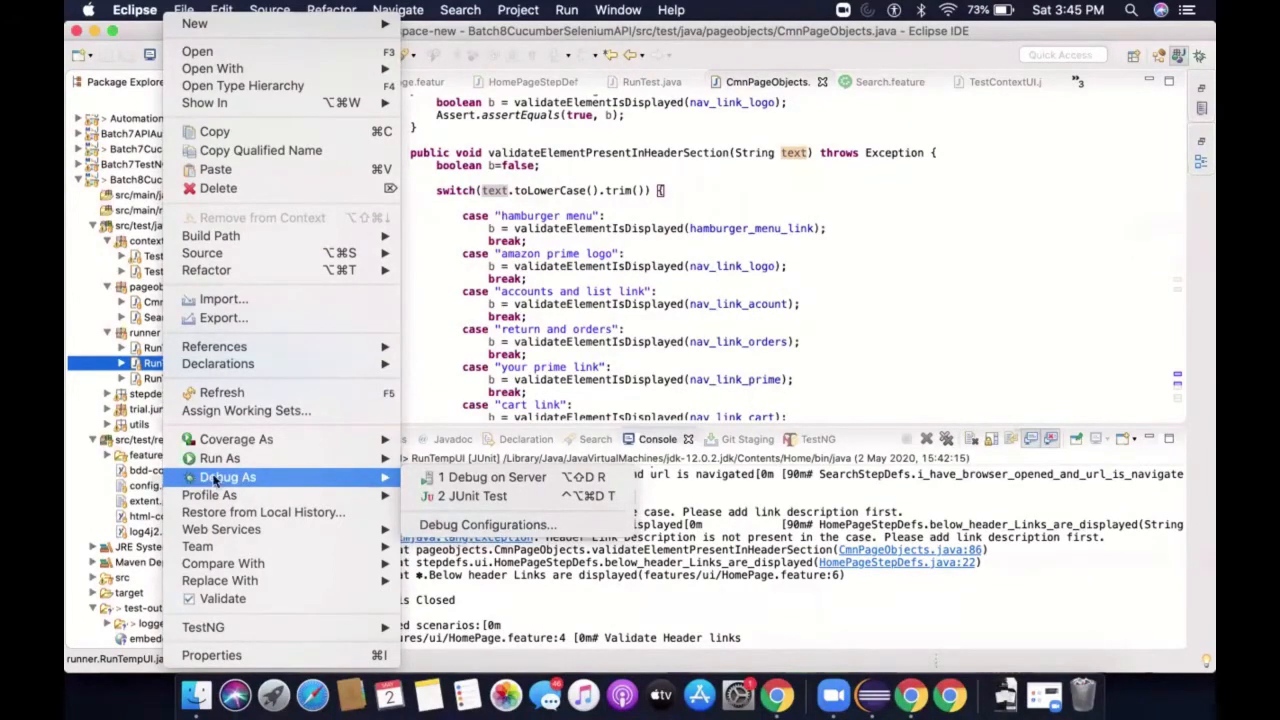
pyautogui.moveTo(472, 496)
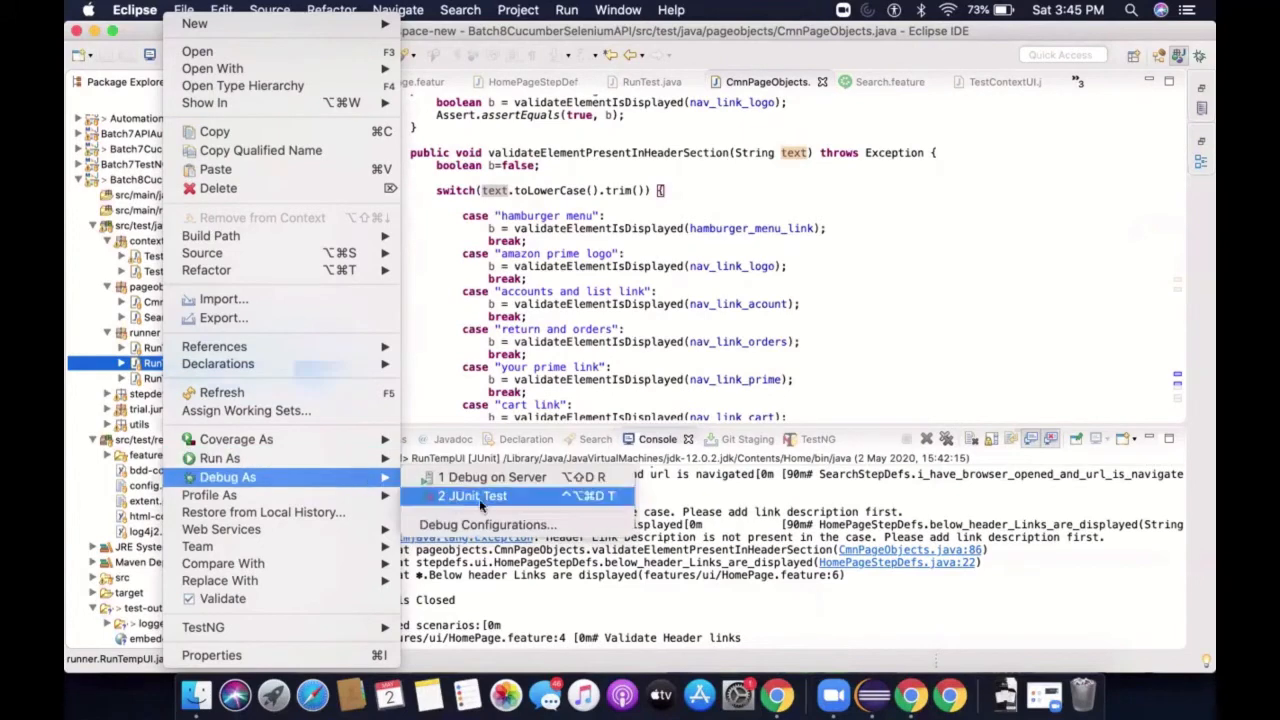
pyautogui.click(472, 496)
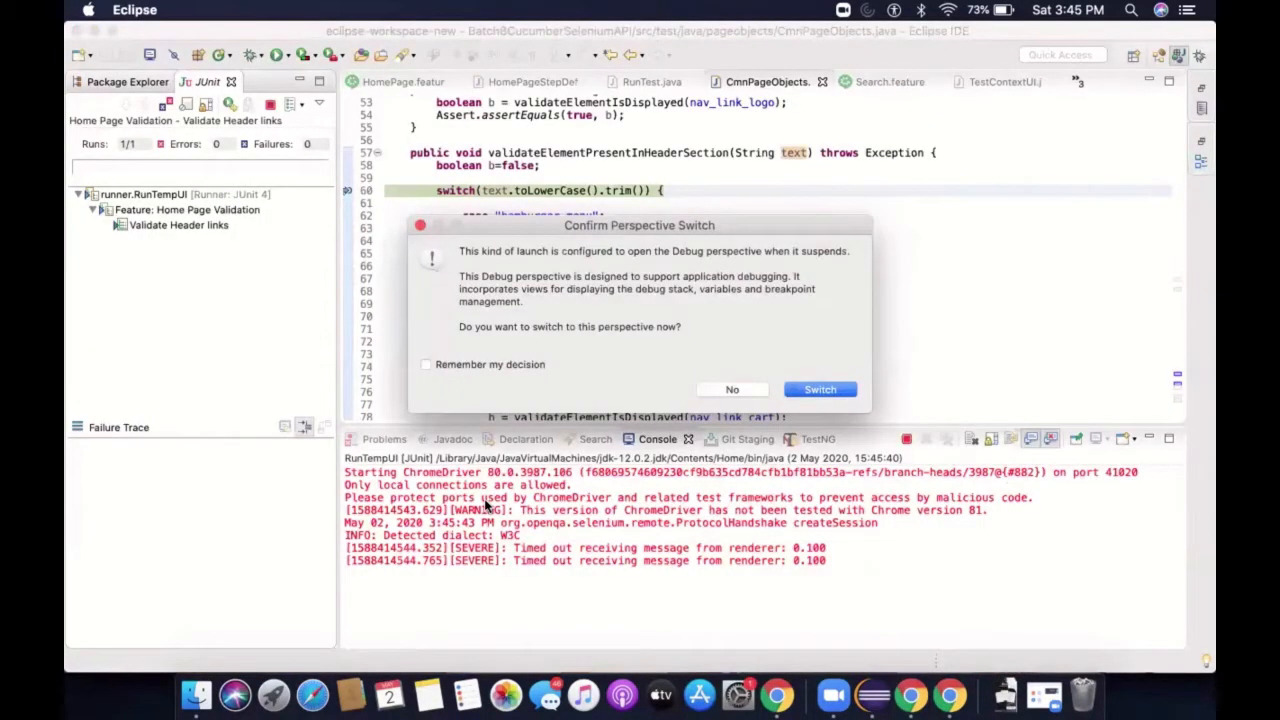
pyautogui.moveTo(650, 262)
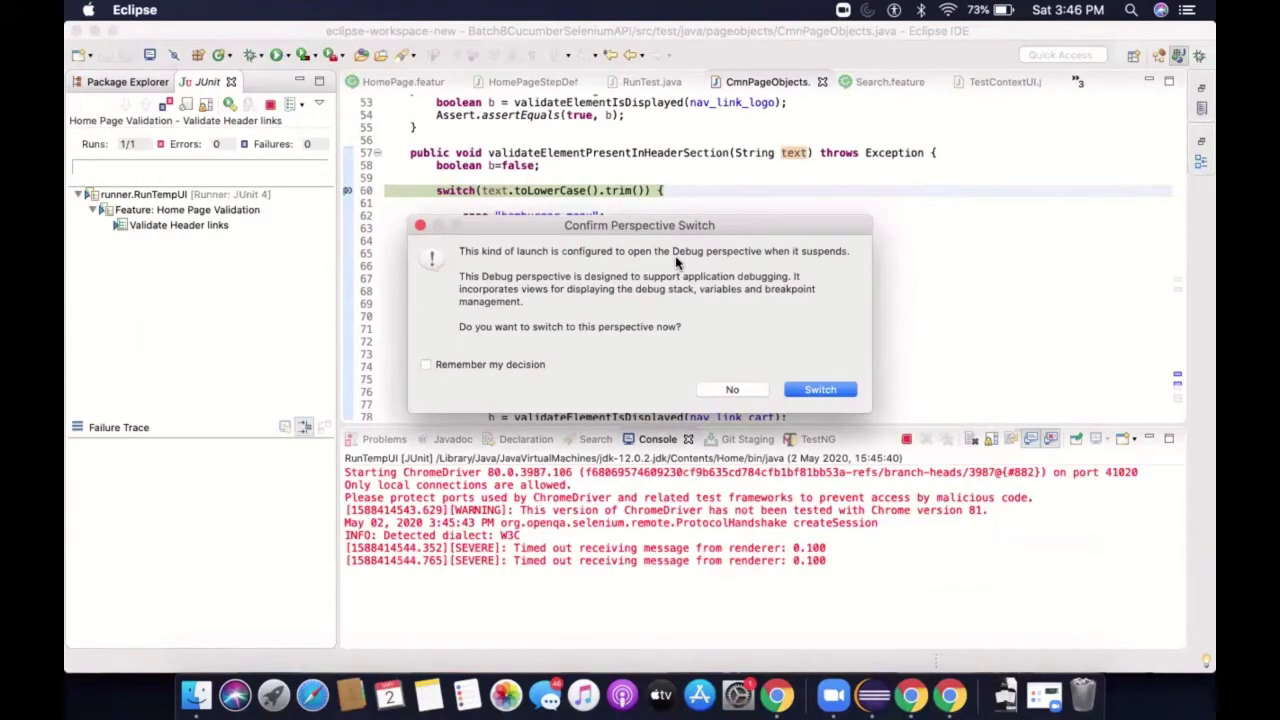
pyautogui.moveTo(658, 284)
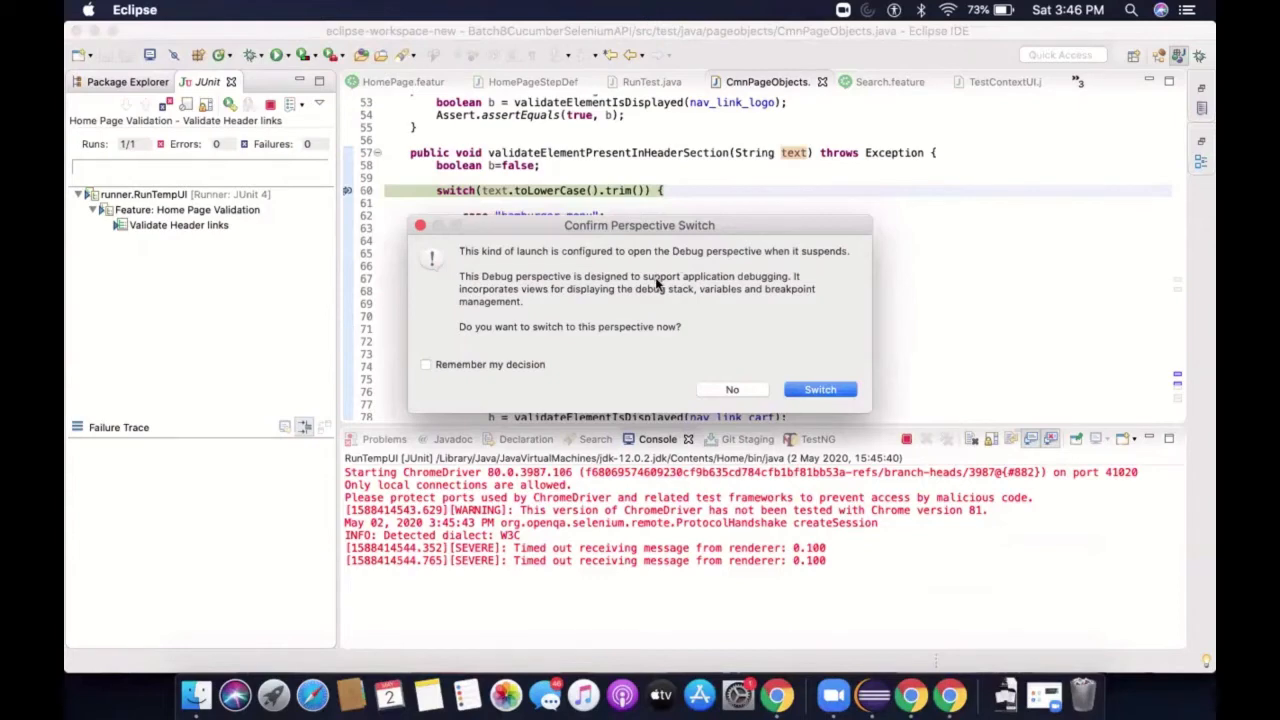
pyautogui.moveTo(770, 344)
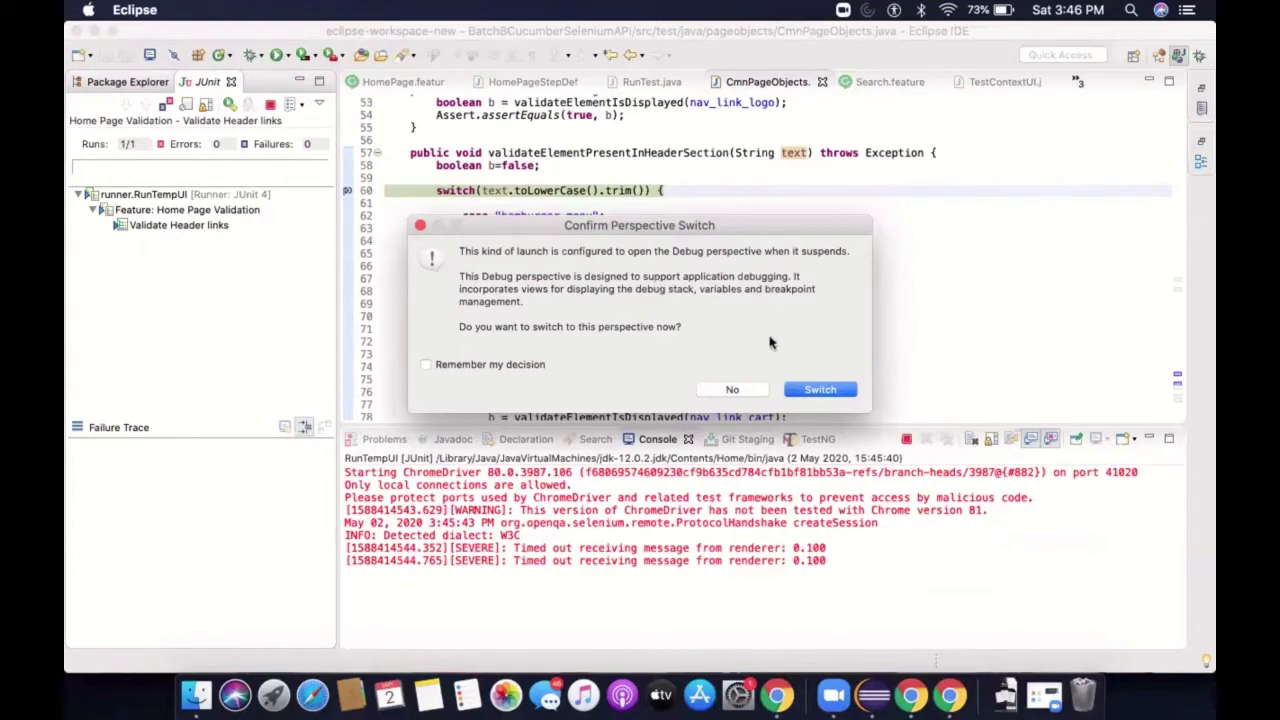
pyautogui.moveTo(804, 428)
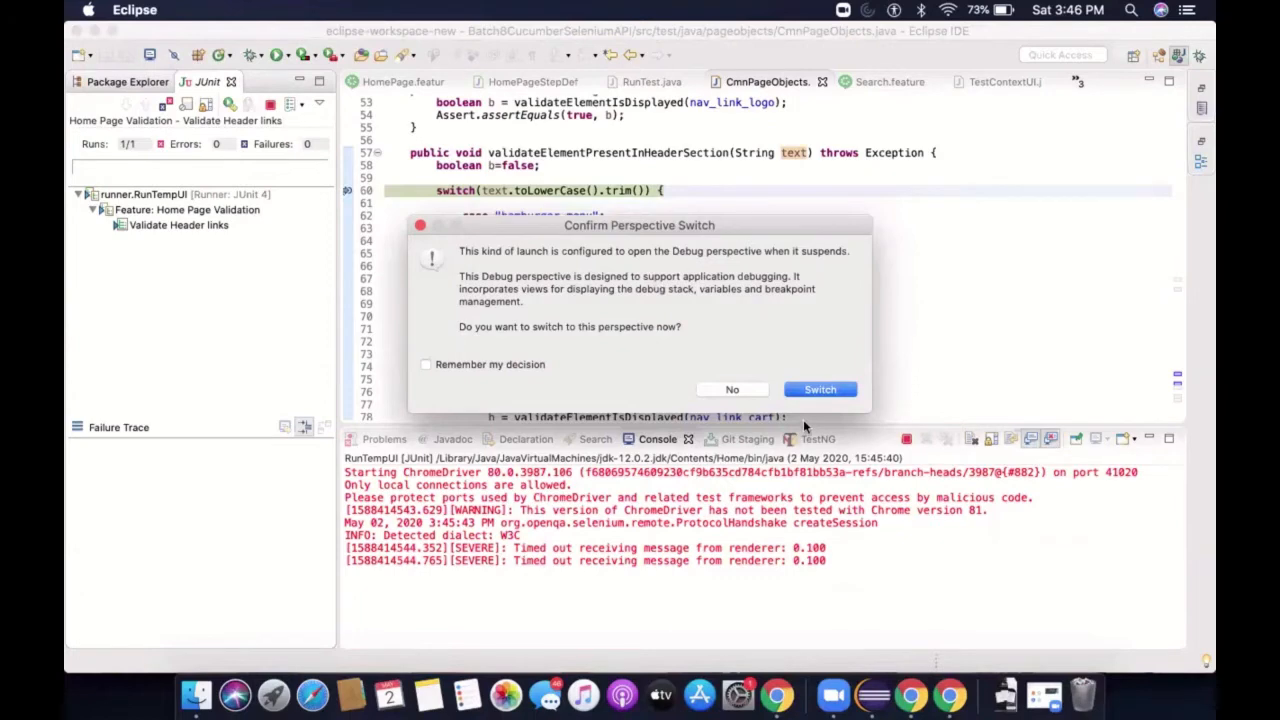
# Switch to the Debug perspective and trace the calling step definition frames for the header check
pyautogui.click(820, 388)
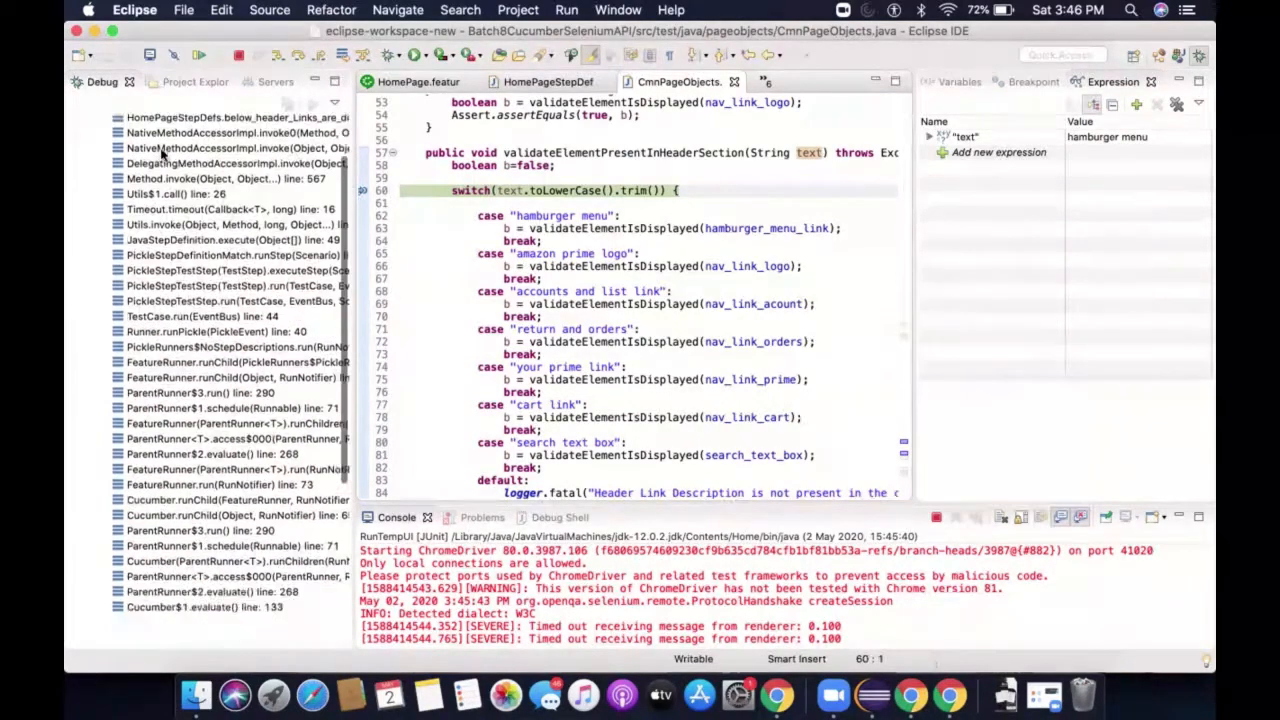
pyautogui.scroll(-3)
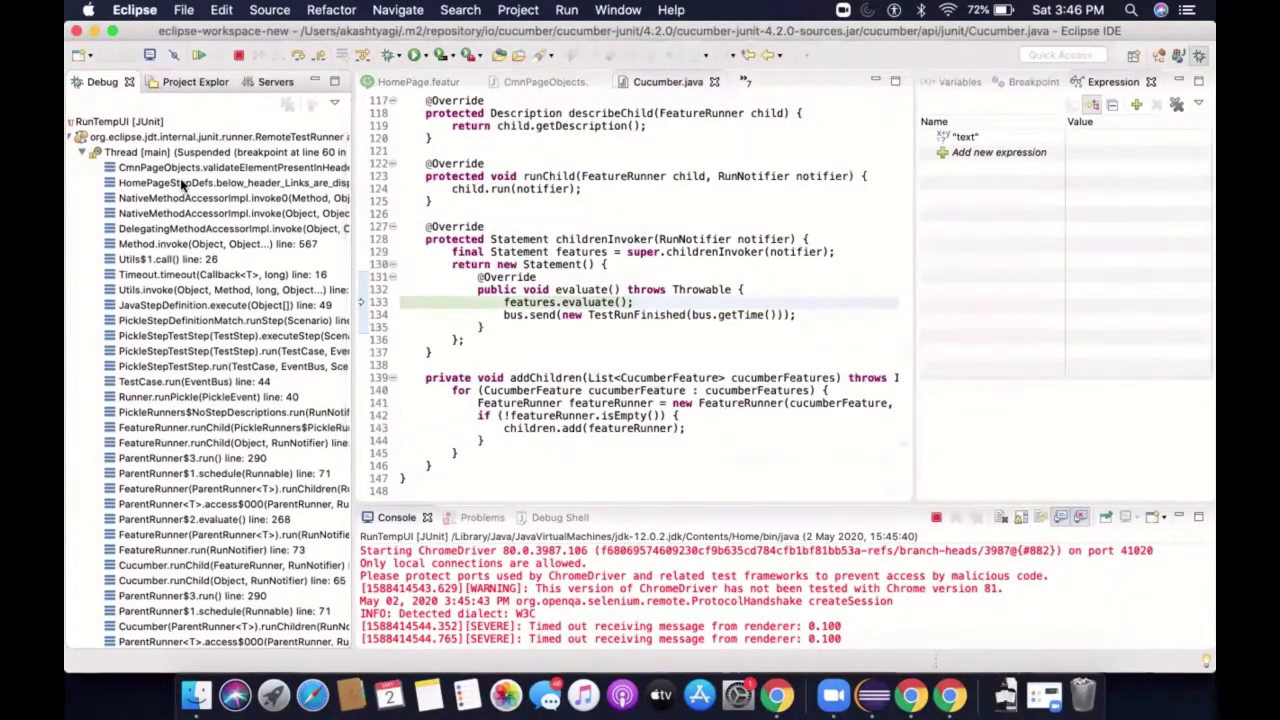
pyautogui.click(232, 182)
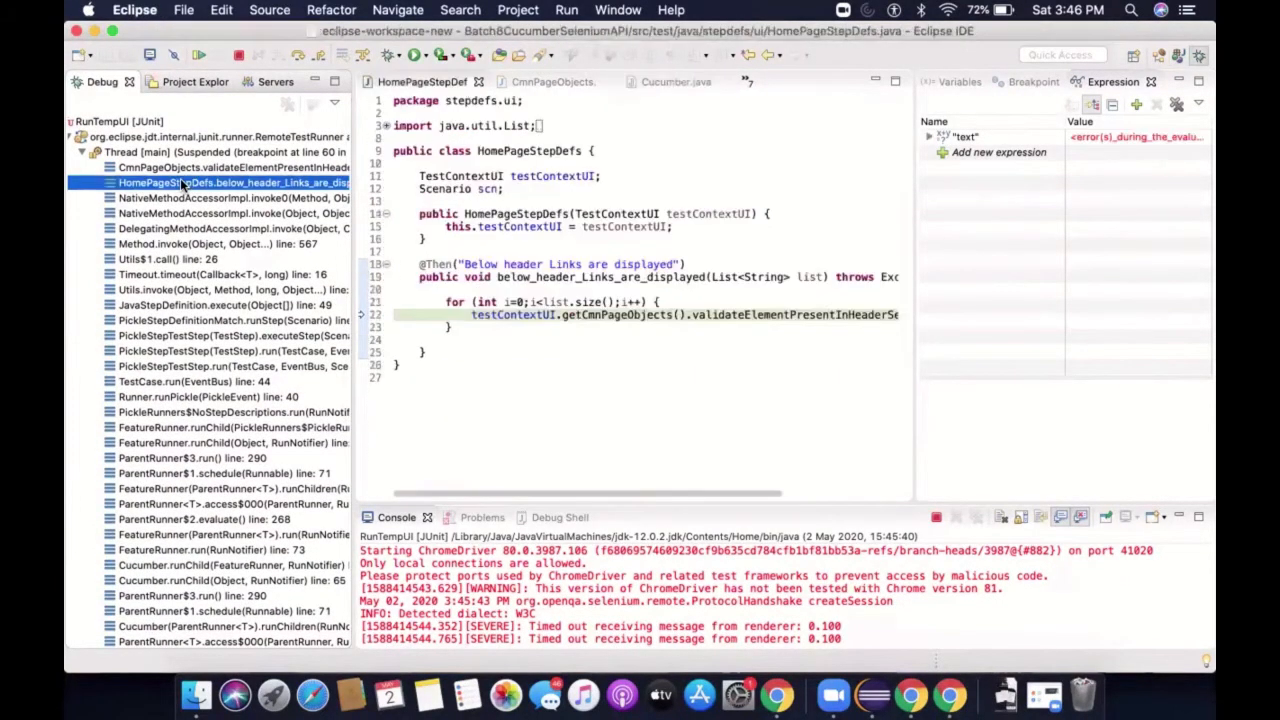
pyautogui.scroll(-3)
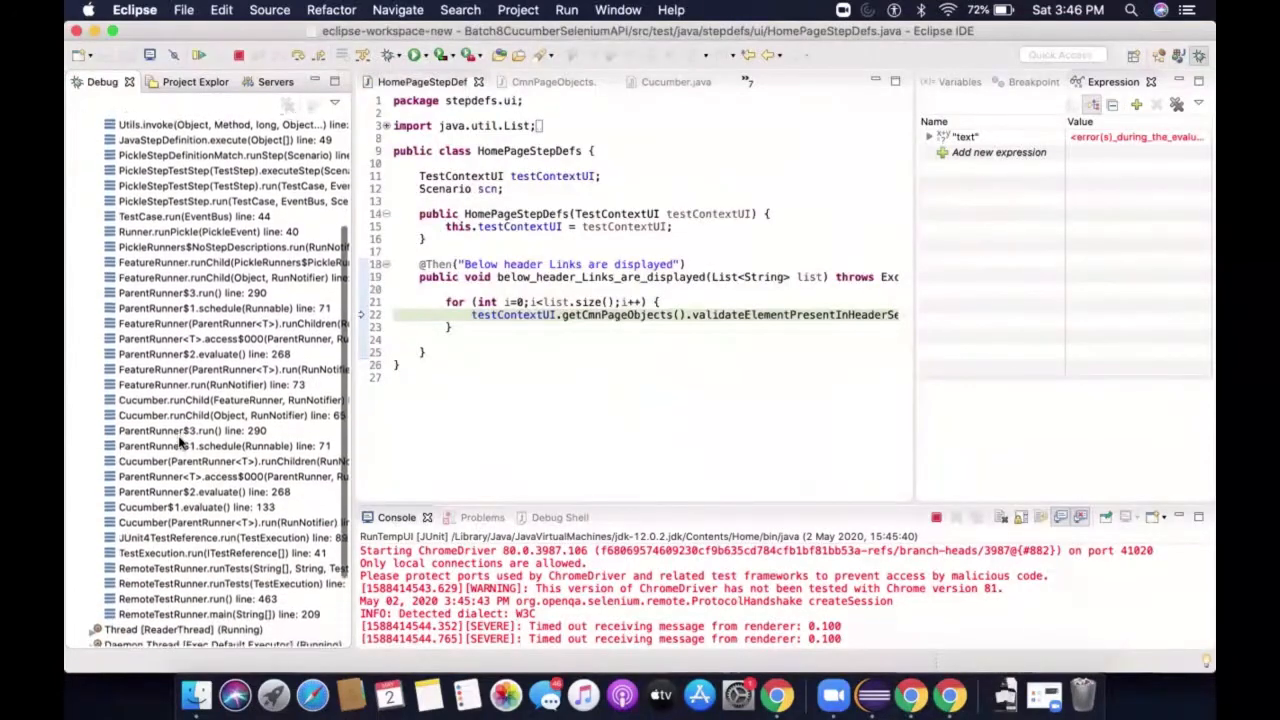
pyautogui.scroll(-3)
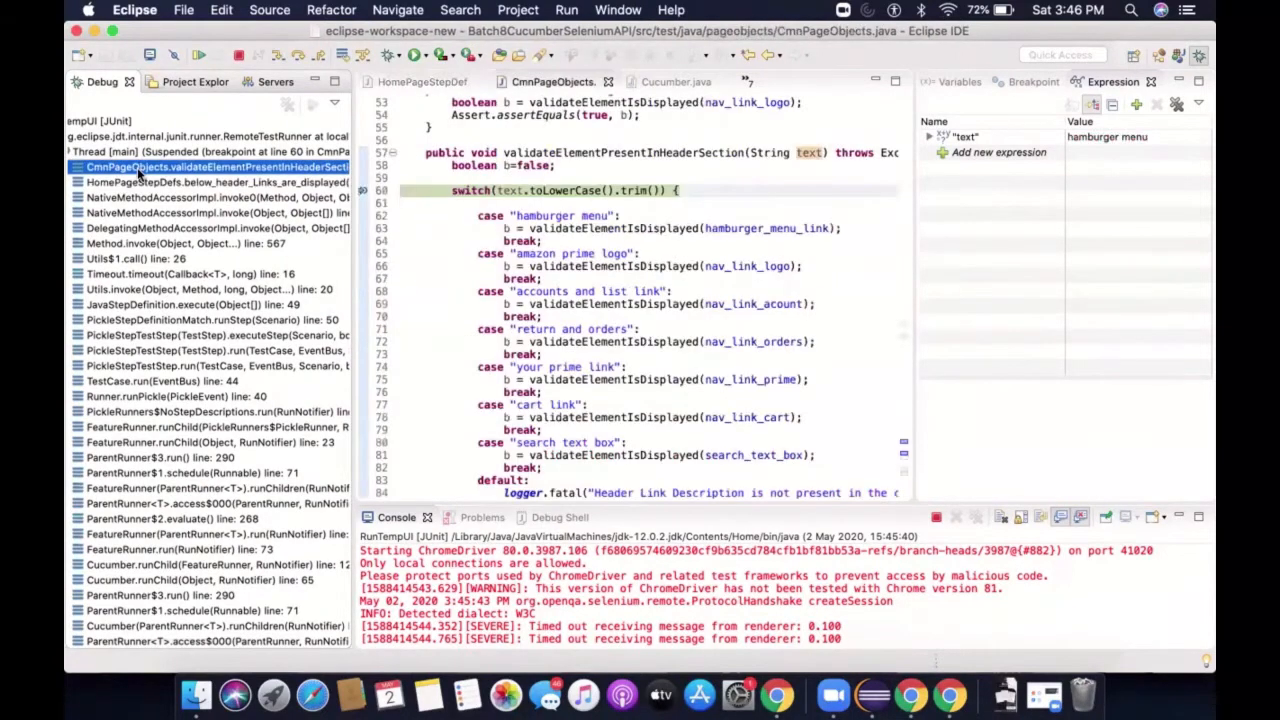
pyautogui.click(200, 180)
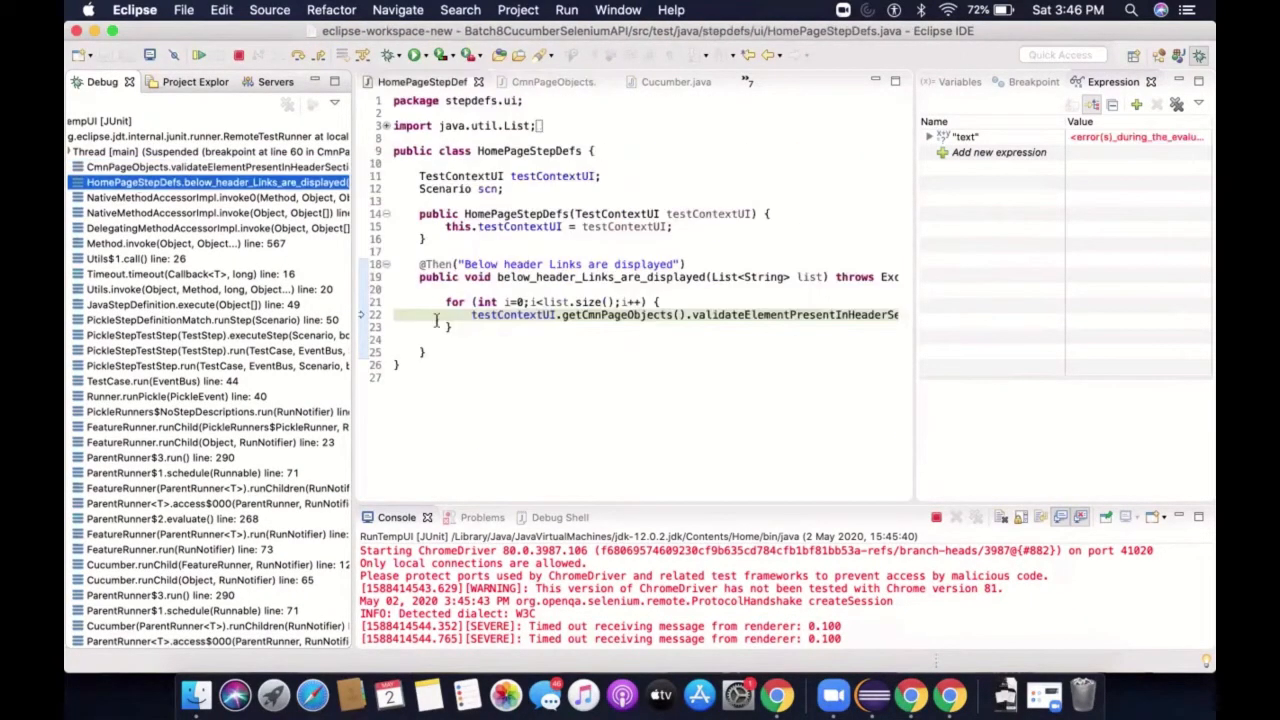
pyautogui.moveTo(598, 316)
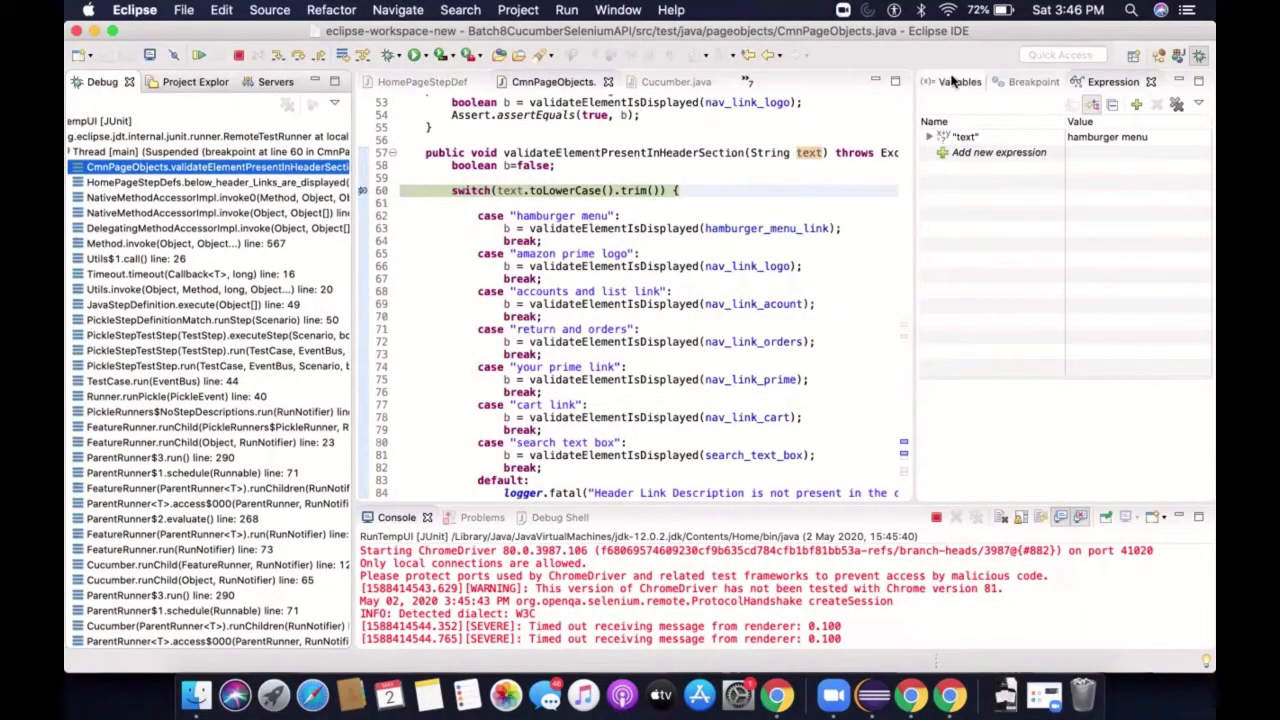
# Review the Breakpoints and Expressions views and add the word 'and' as a watch expression
pyautogui.click(1032, 80)
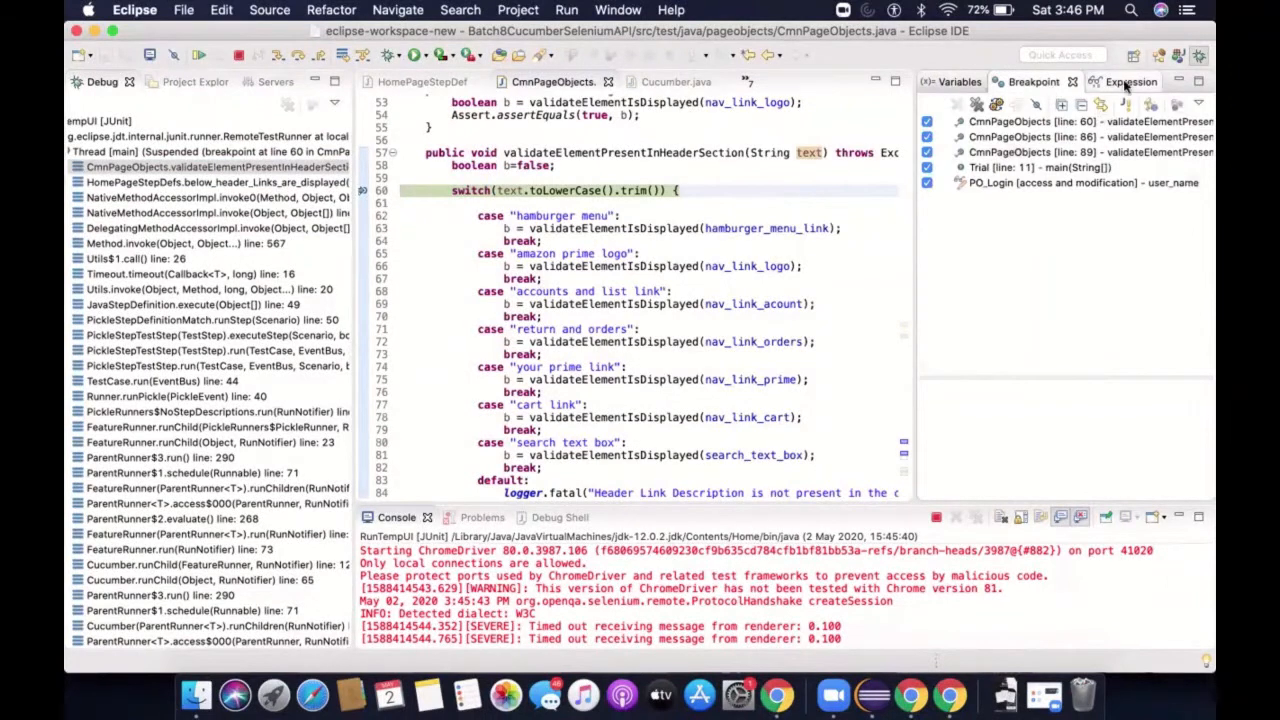
pyautogui.click(1112, 80)
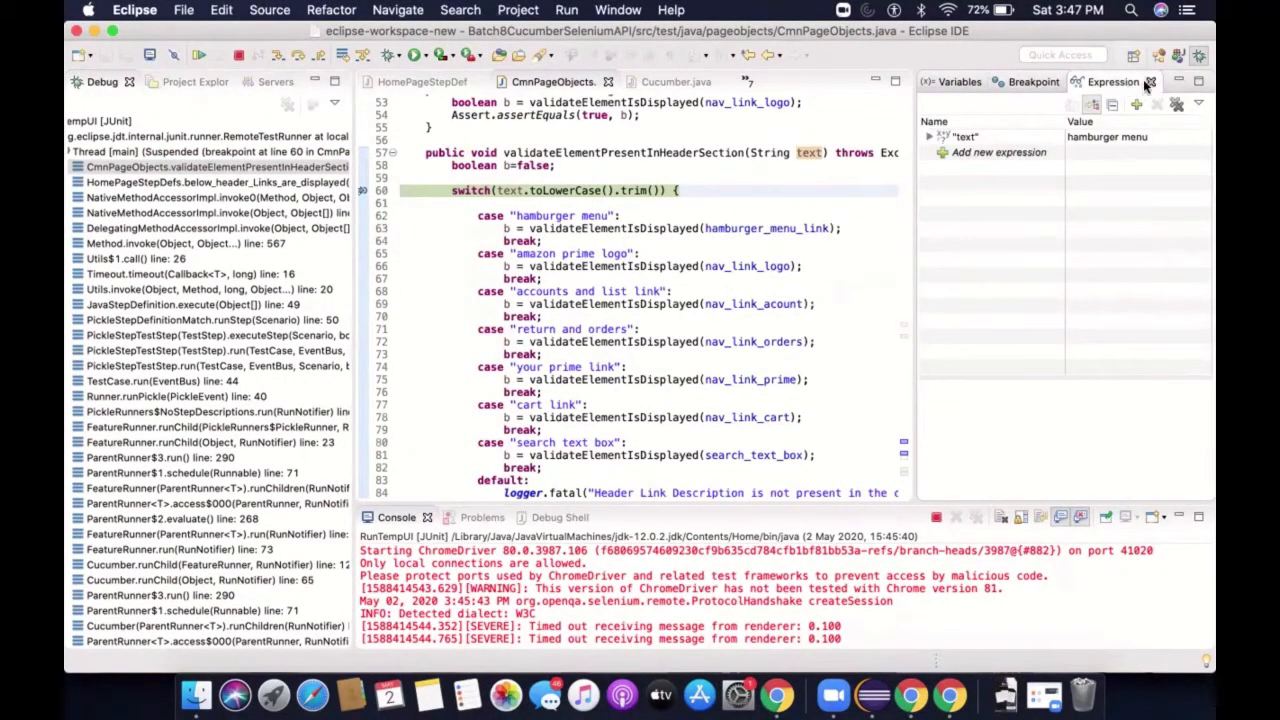
pyautogui.click(1036, 80)
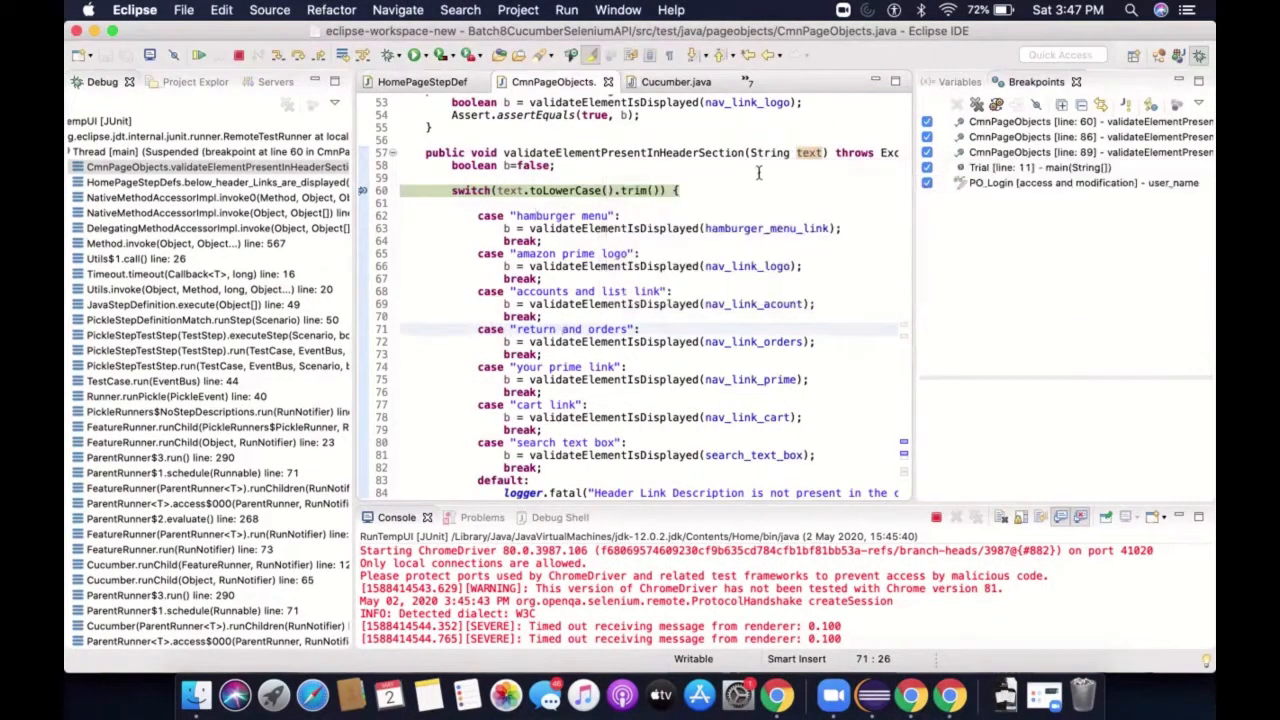
pyautogui.rightClick(810, 156)
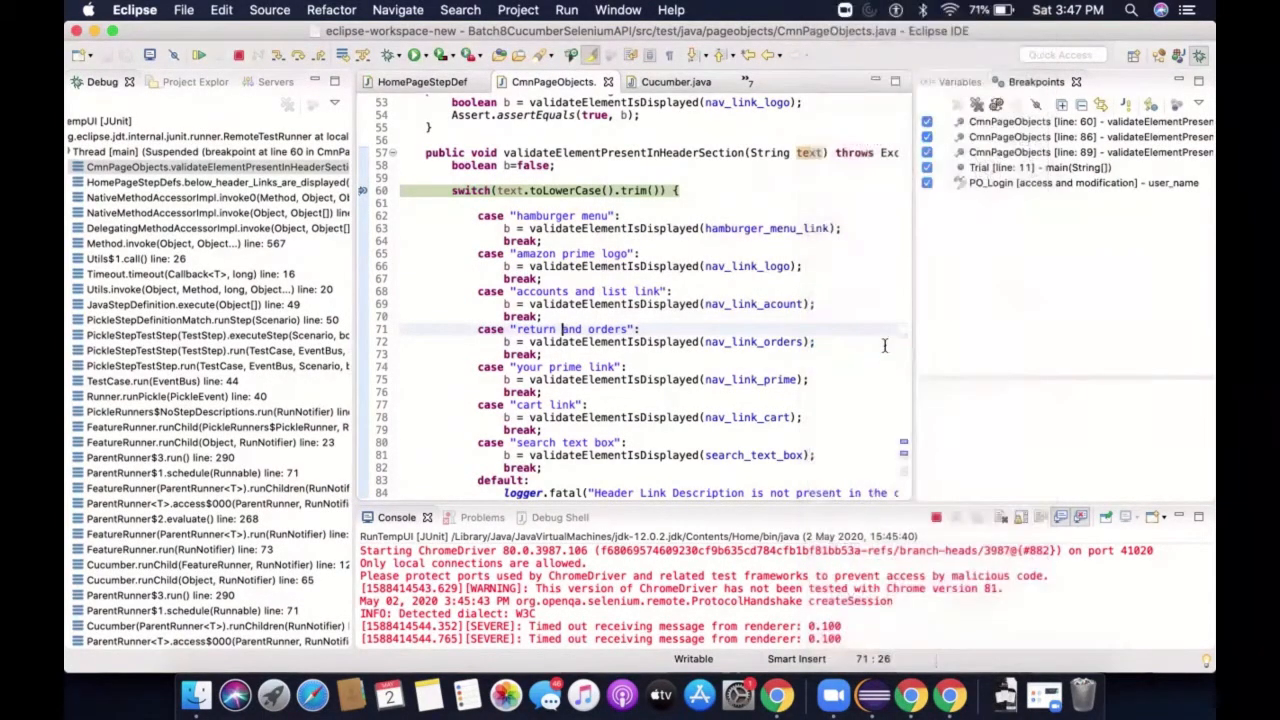
pyautogui.click(1112, 80)
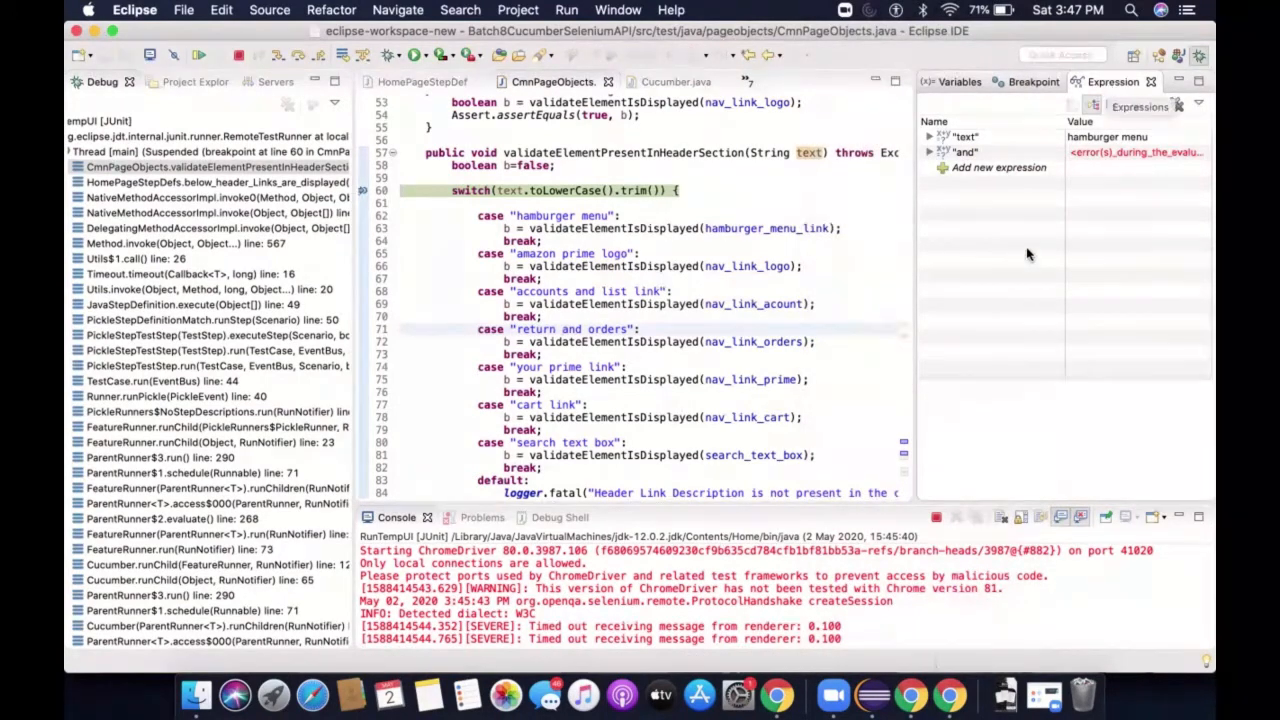
pyautogui.moveTo(968, 182)
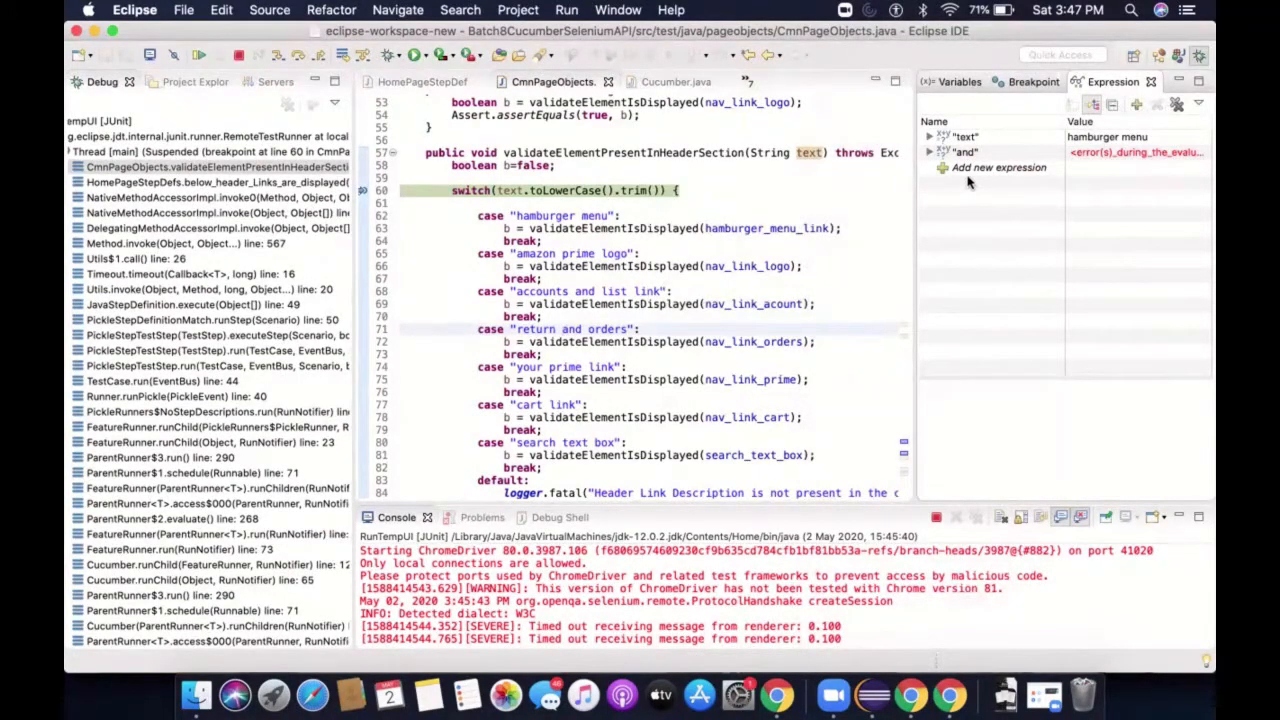
pyautogui.moveTo(996, 168)
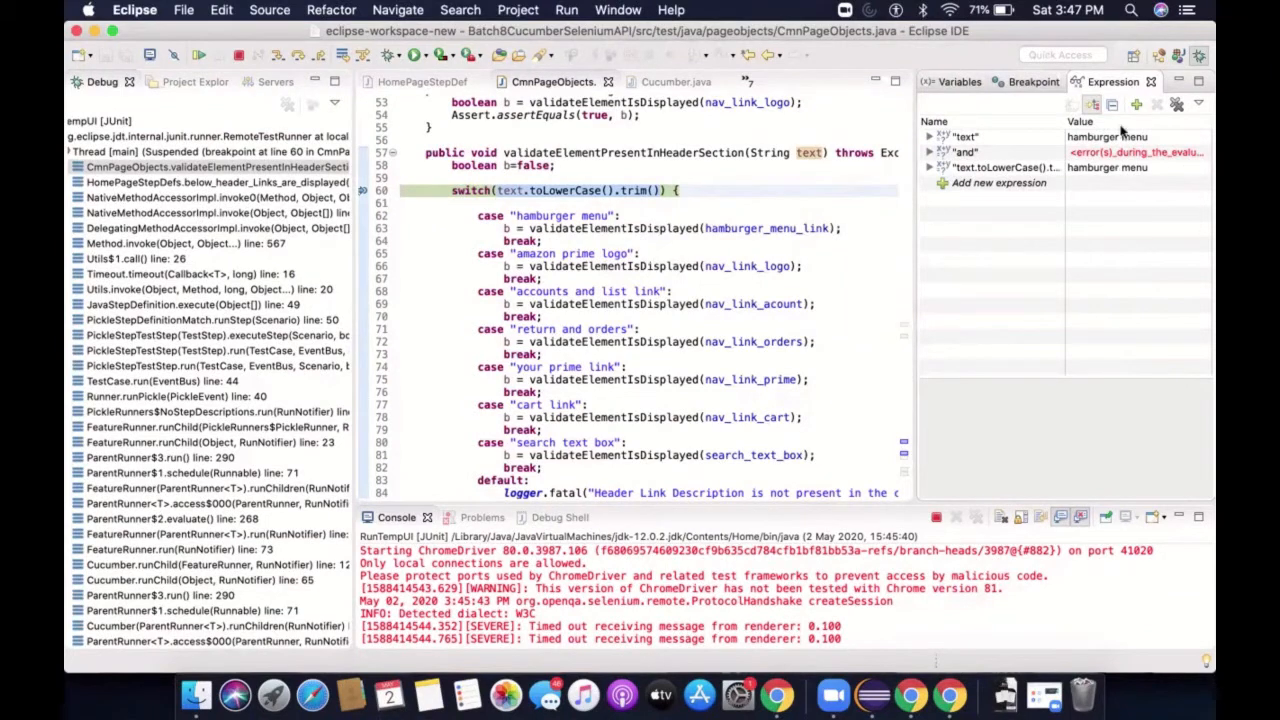
pyautogui.moveTo(1084, 270)
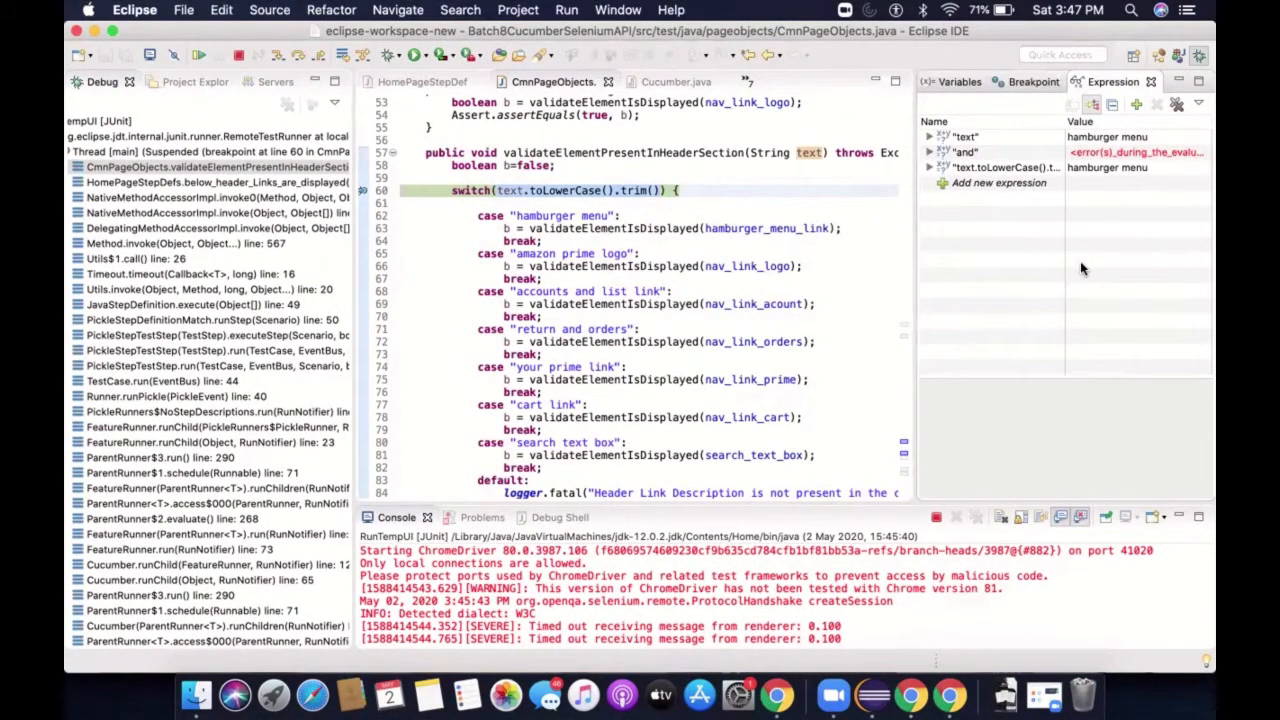
pyautogui.moveTo(1030, 270)
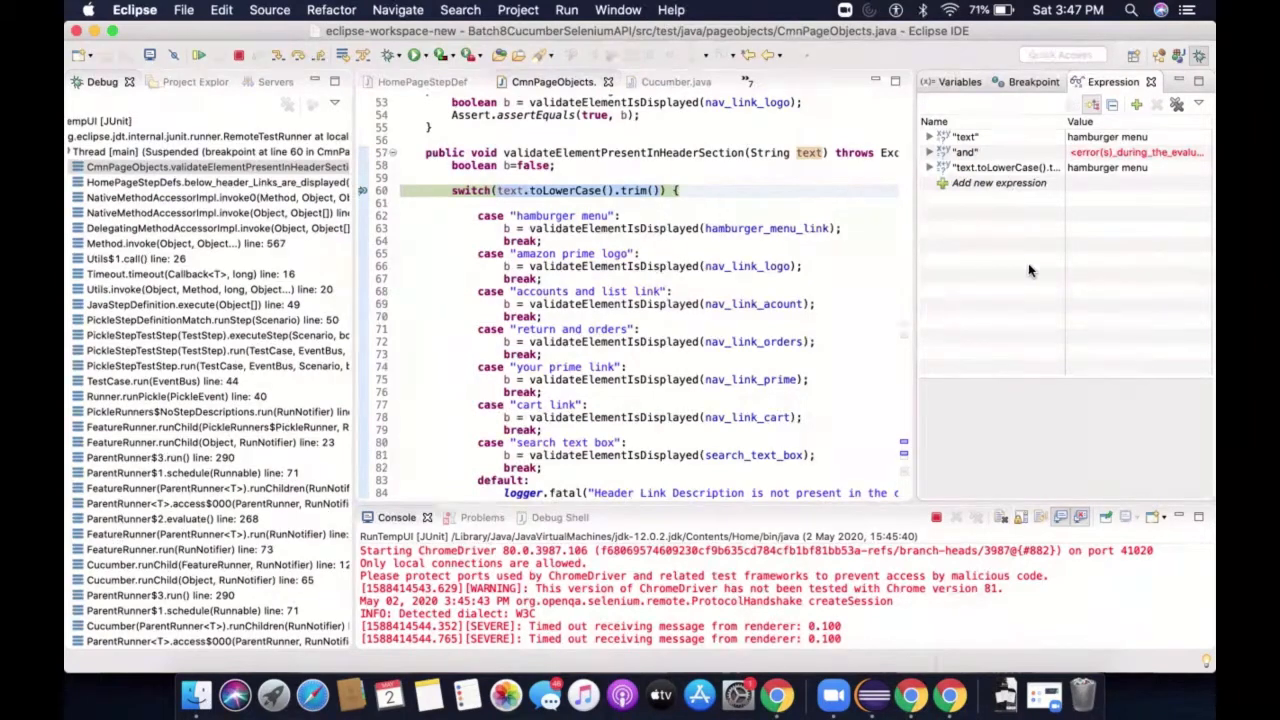
# Watch the hamburger_menu_link locator and the validateElementIsDisplayed(hamburger_menu_link) result, which is true
pyautogui.click(716, 228)
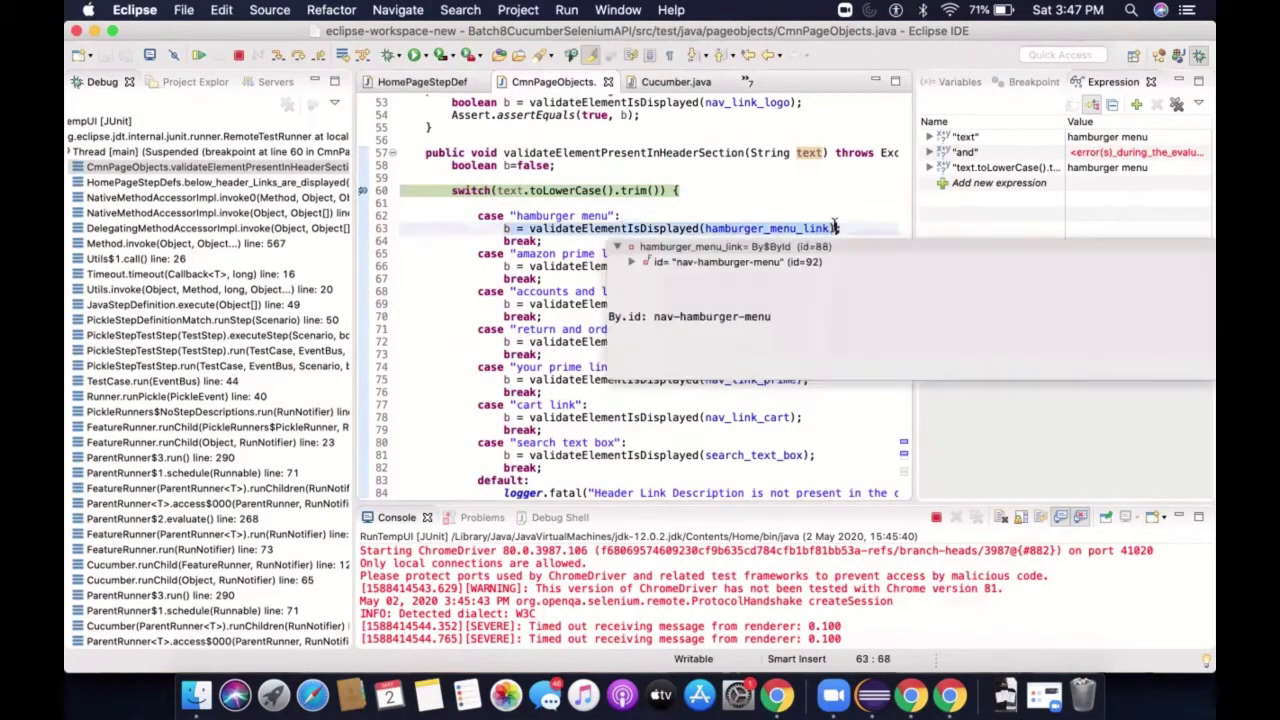
pyautogui.click(992, 182)
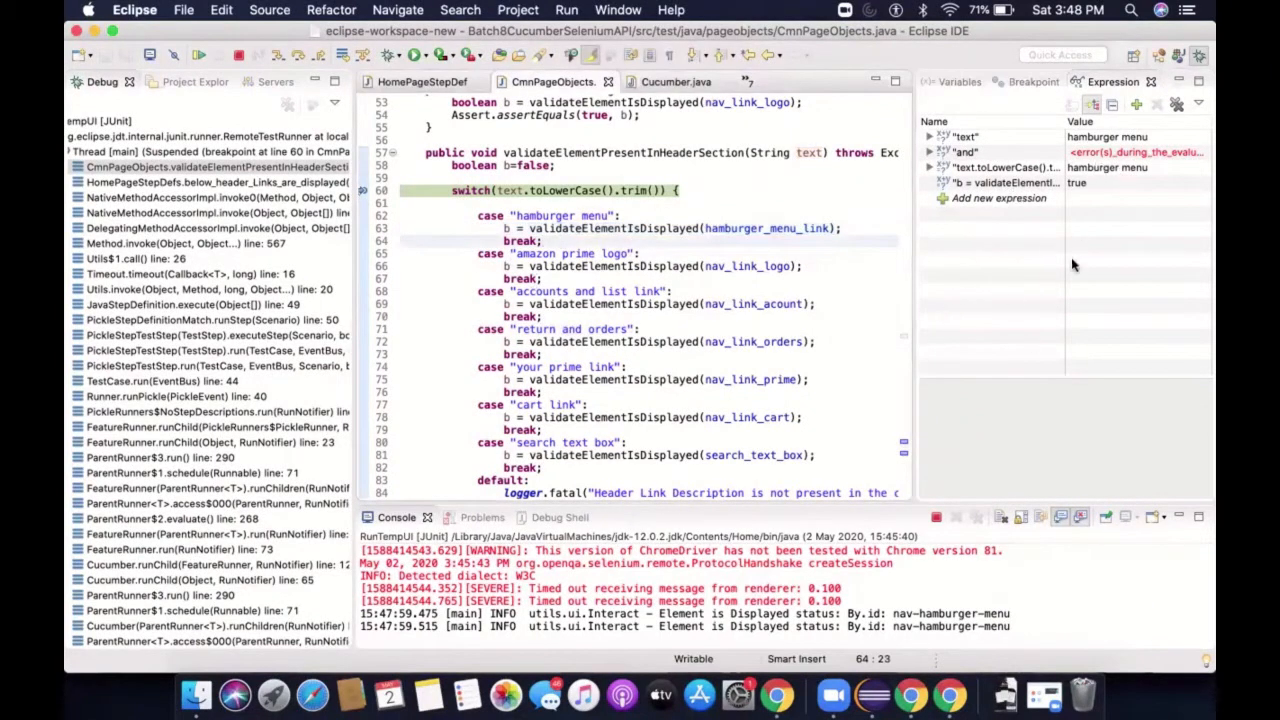
pyautogui.moveTo(1046, 280)
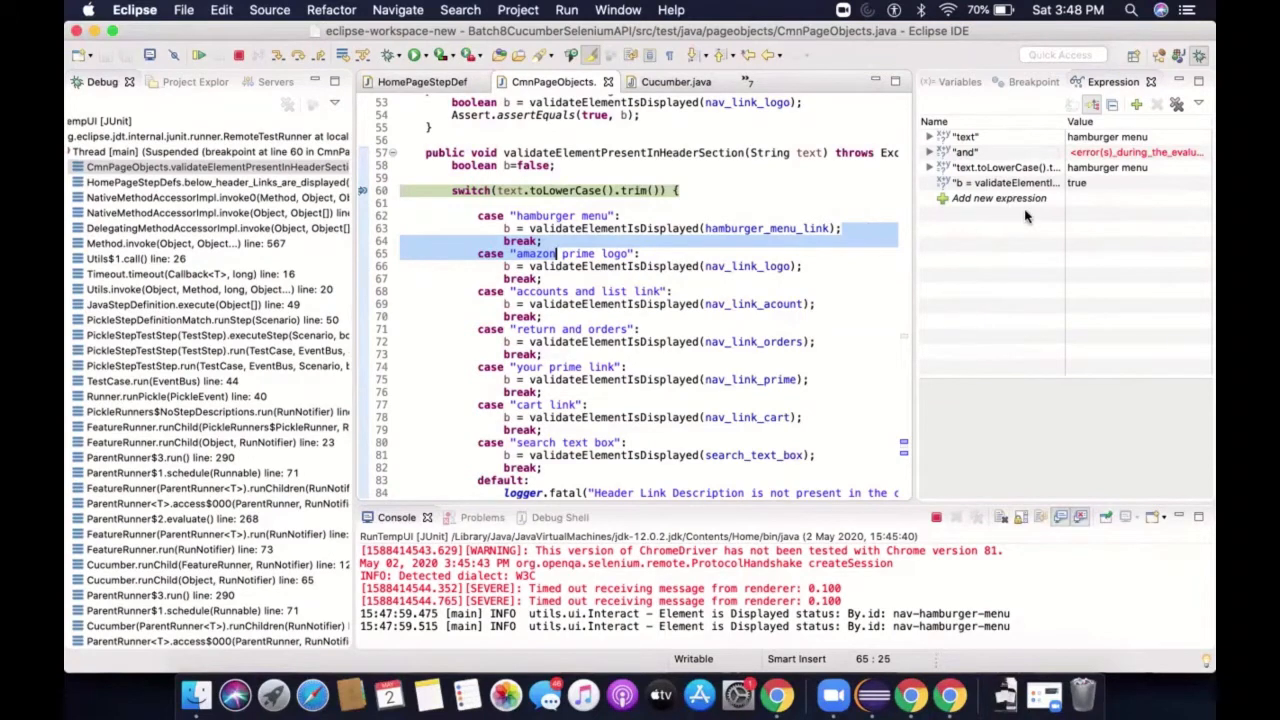
pyautogui.click(636, 418)
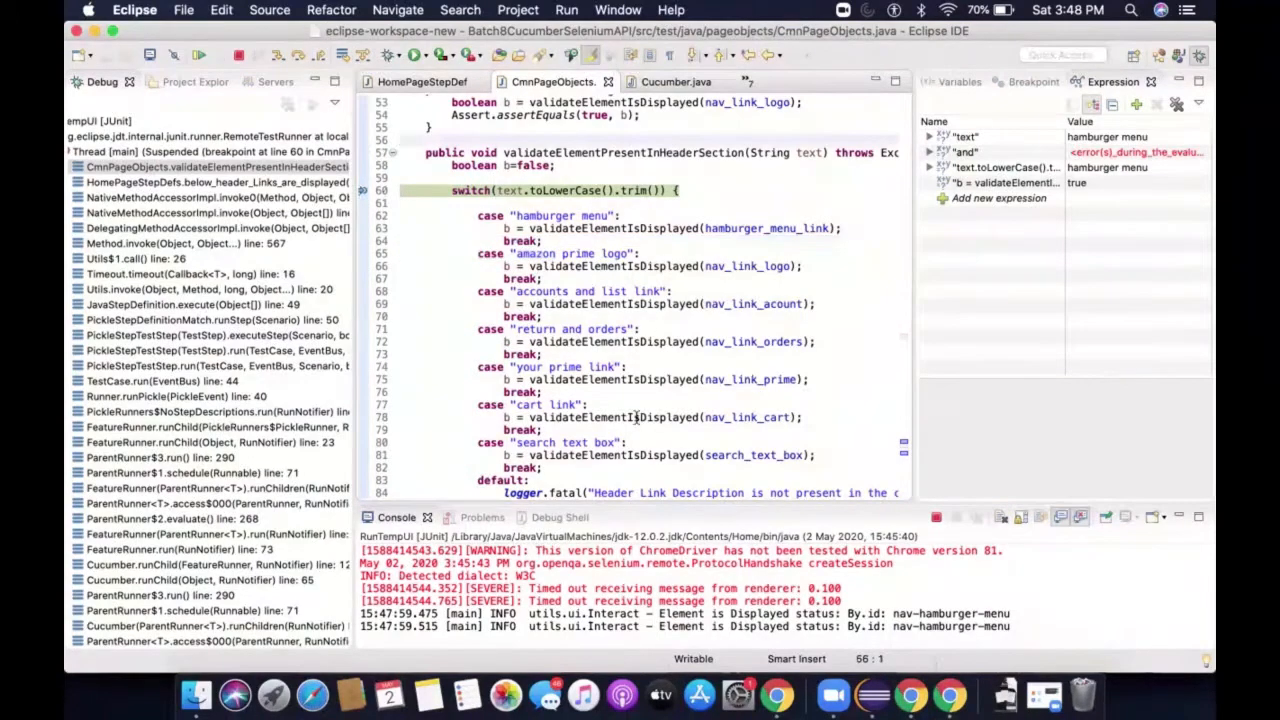
pyautogui.scroll(-3)
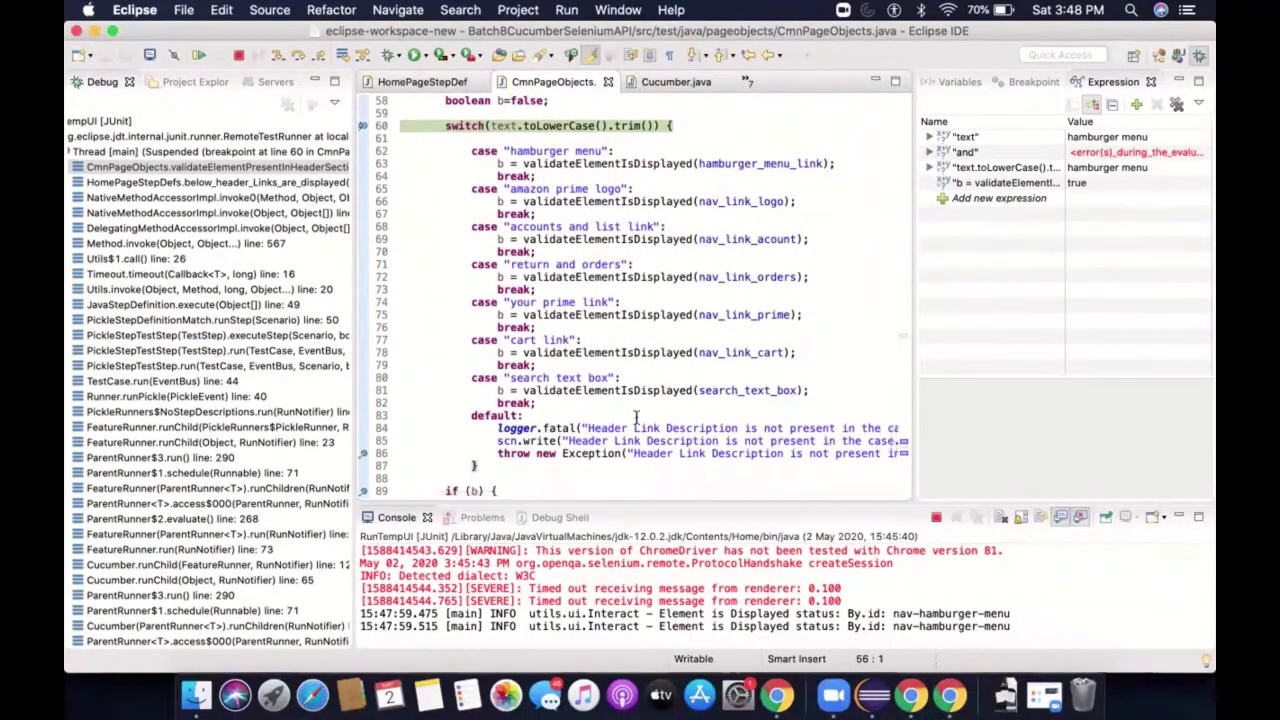
pyautogui.scroll(3)
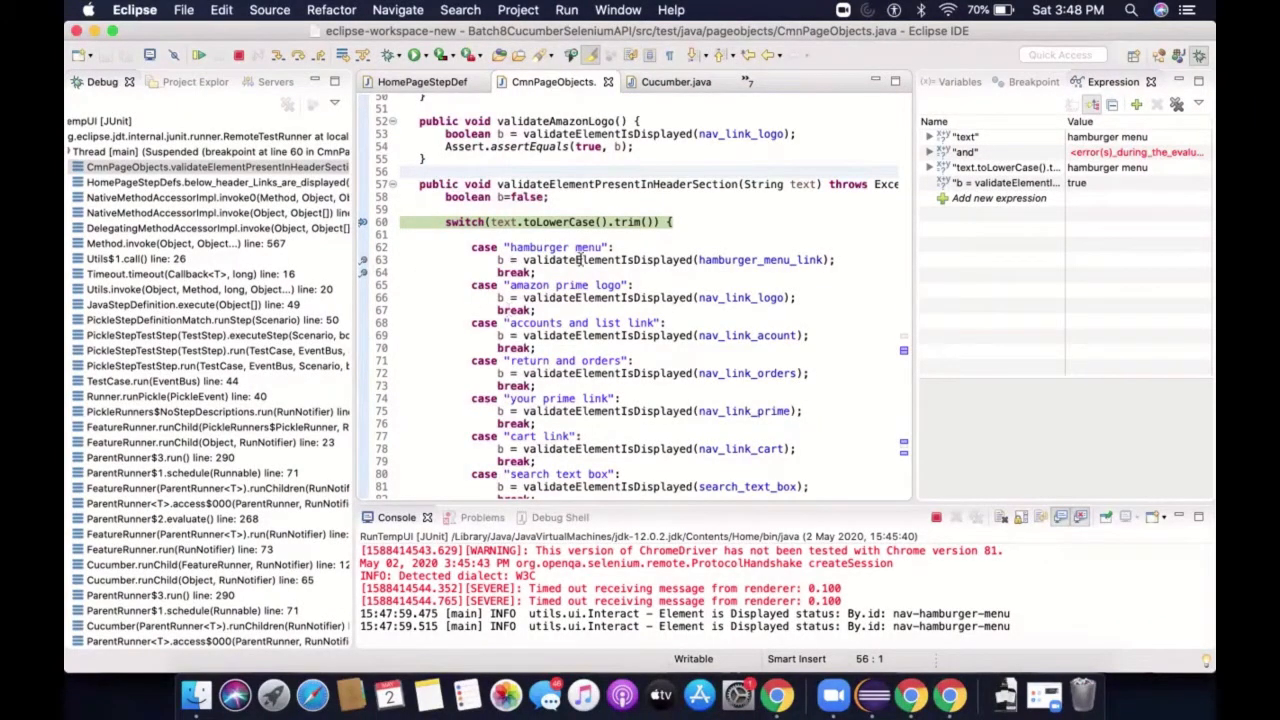
pyautogui.click(566, 8)
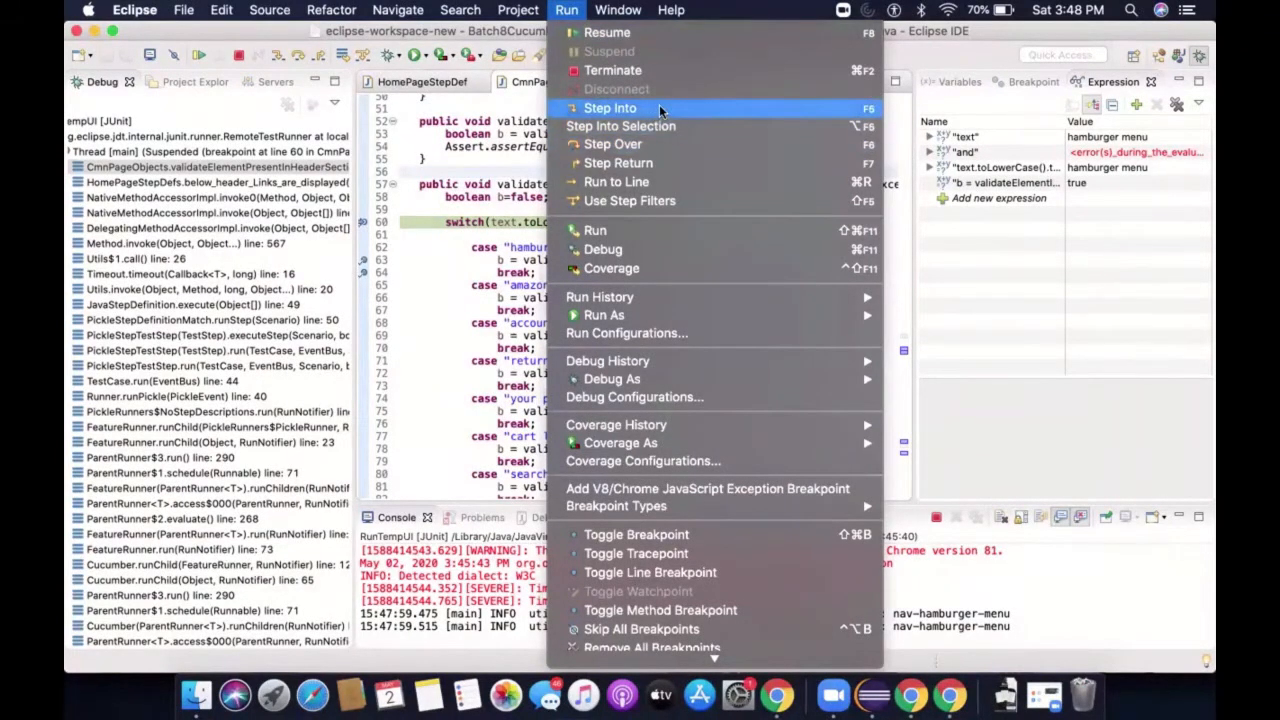
pyautogui.moveTo(624, 144)
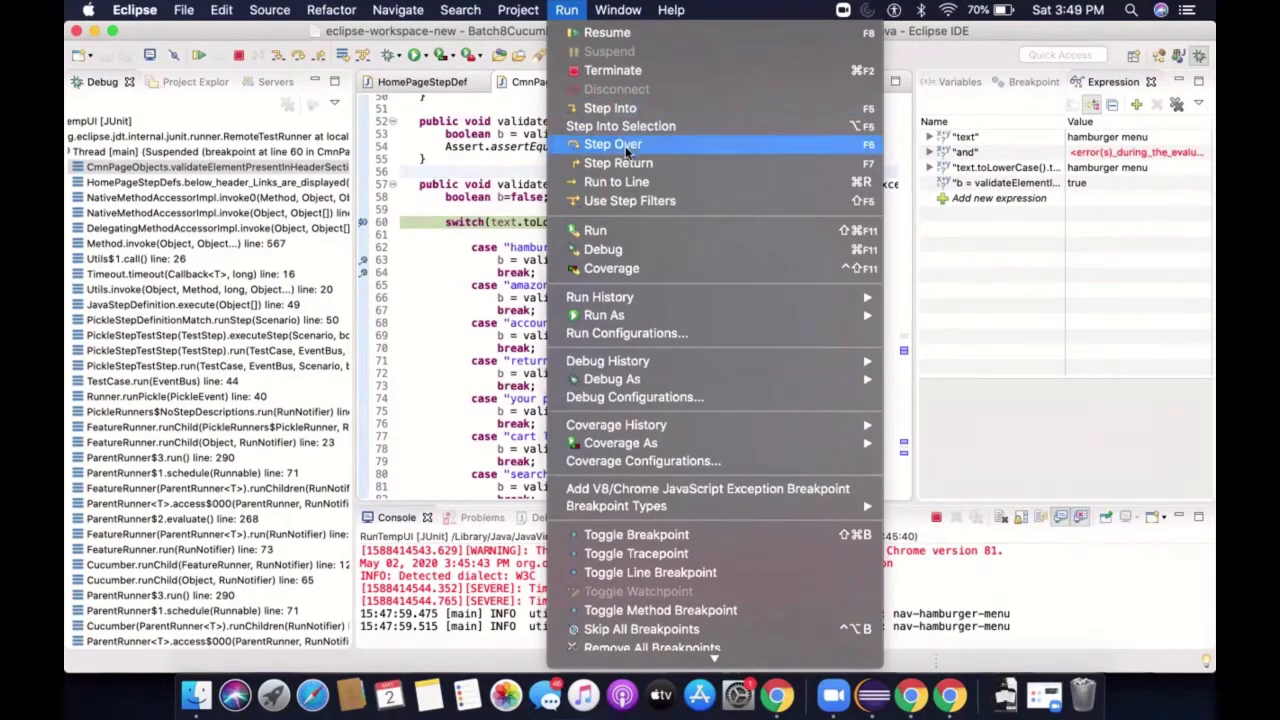
pyautogui.moveTo(612, 108)
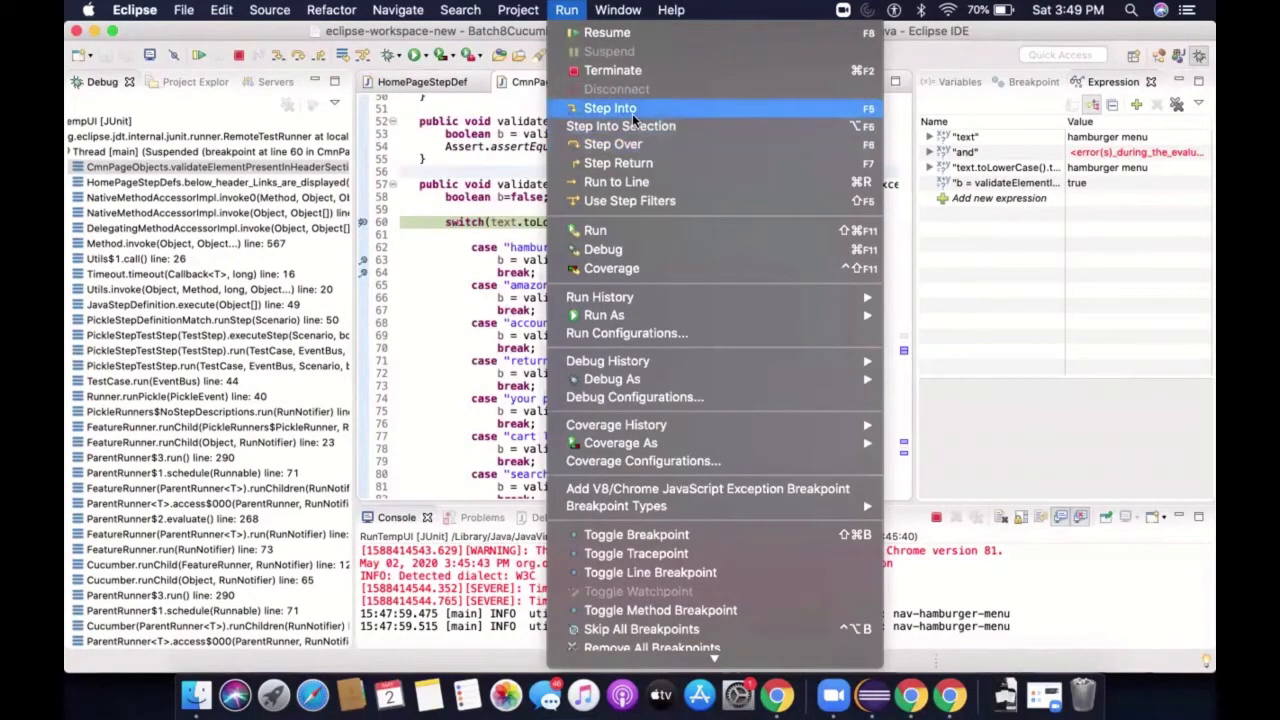
pyautogui.moveTo(630, 144)
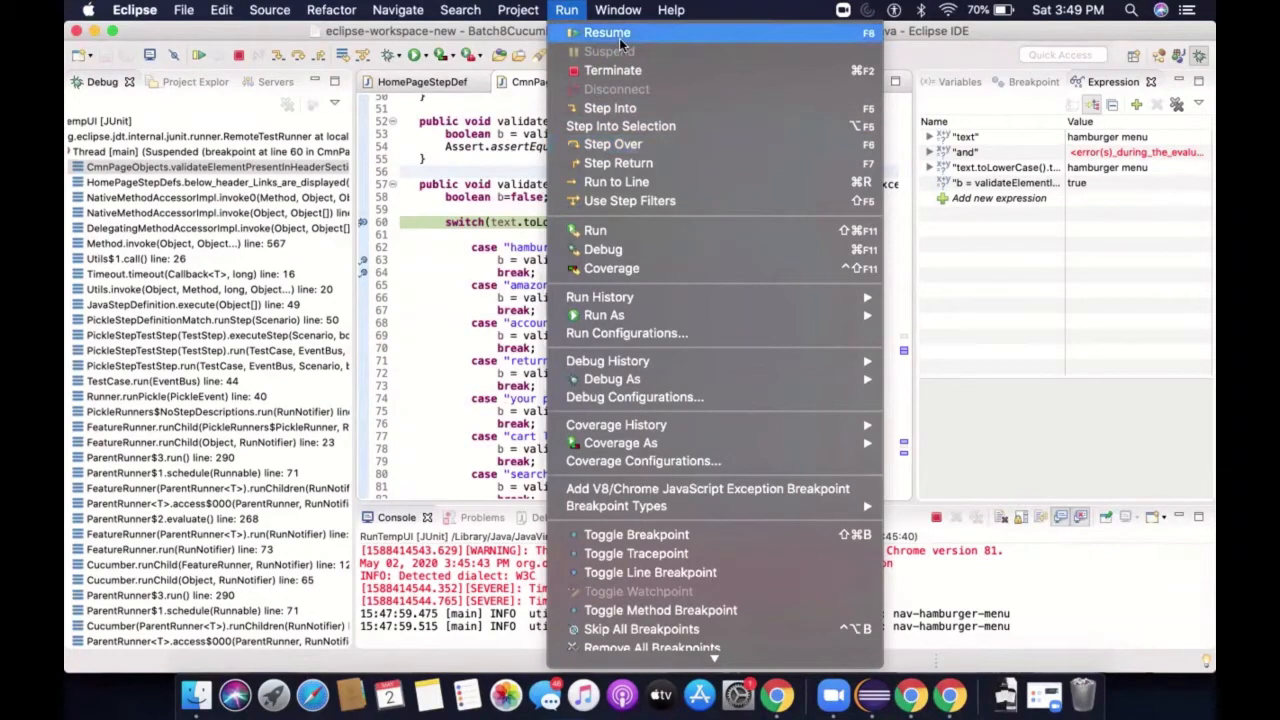
pyautogui.moveTo(610, 56)
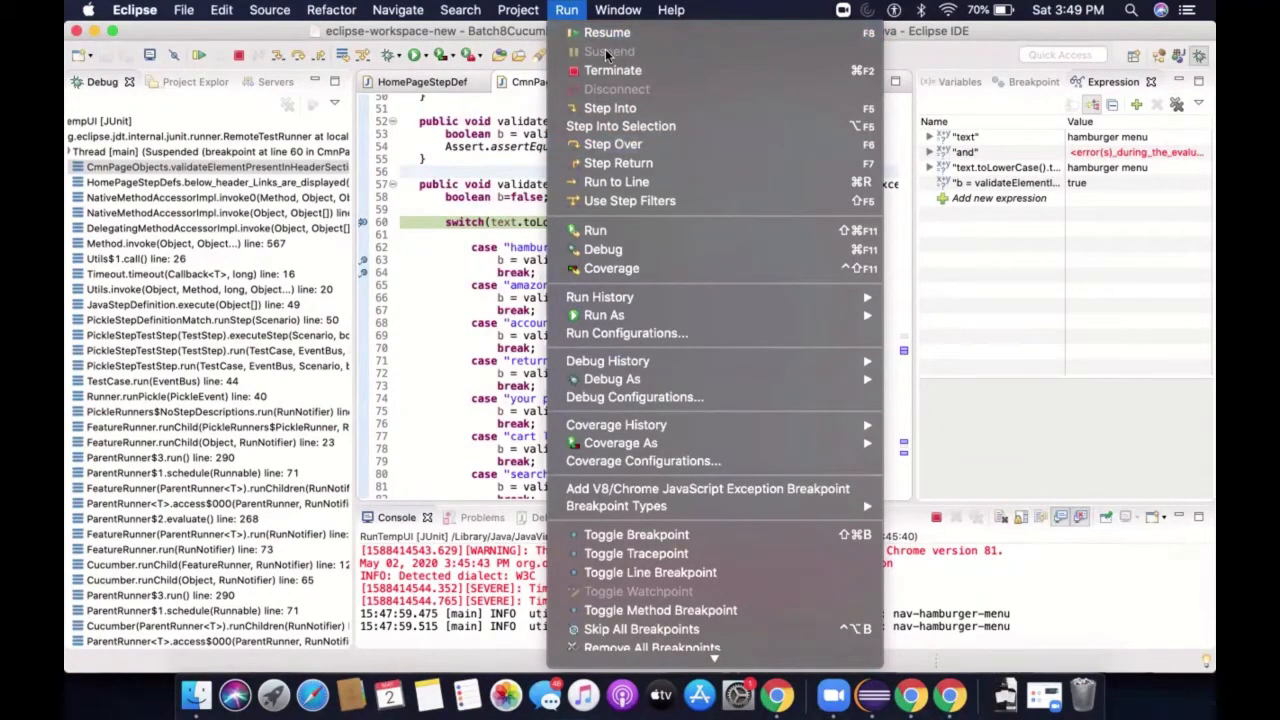
pyautogui.moveTo(608, 32)
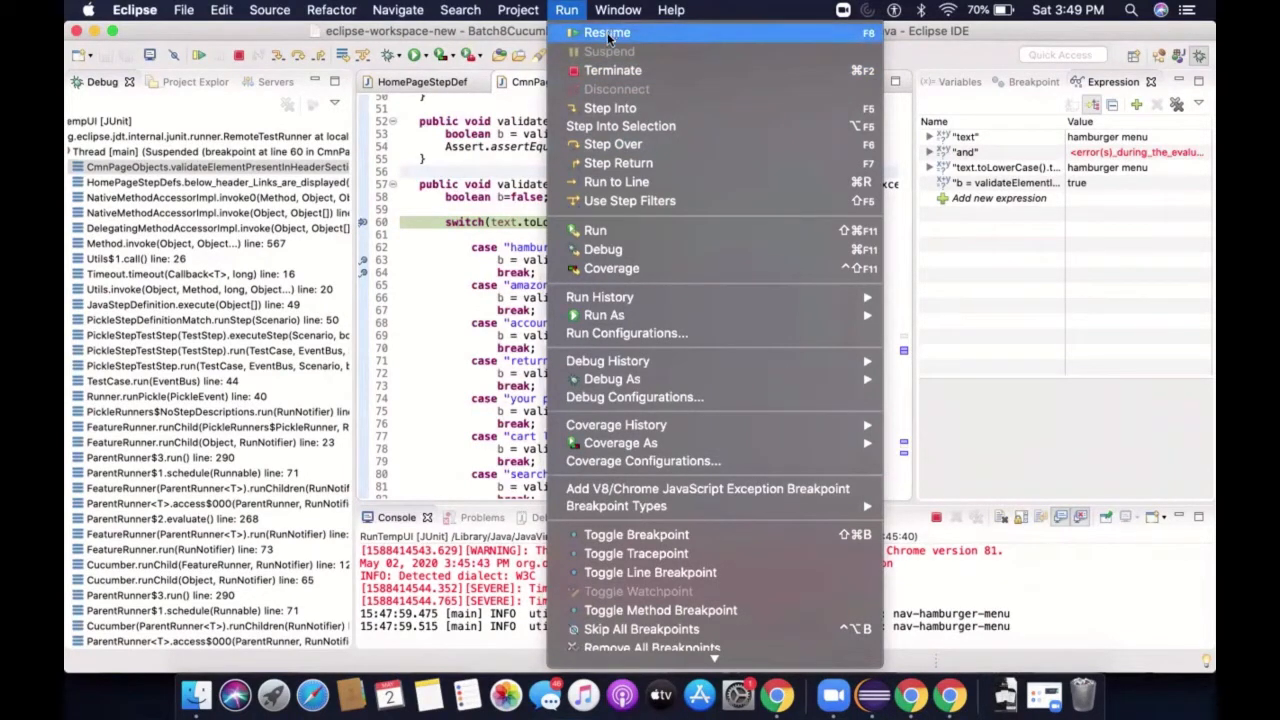
pyautogui.moveTo(630, 180)
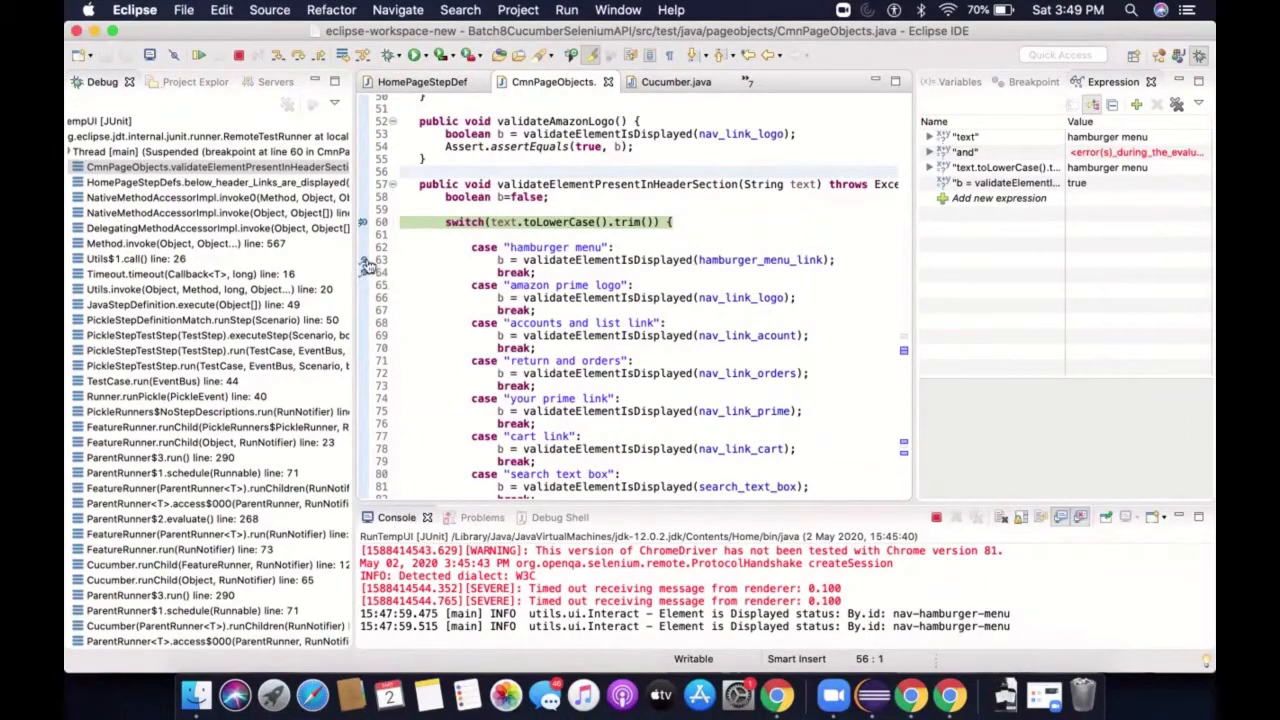
# Step over the hamburger menu case to the if check, then resume to the next pause with text 'amazon prime logo'
pyautogui.click(568, 8)
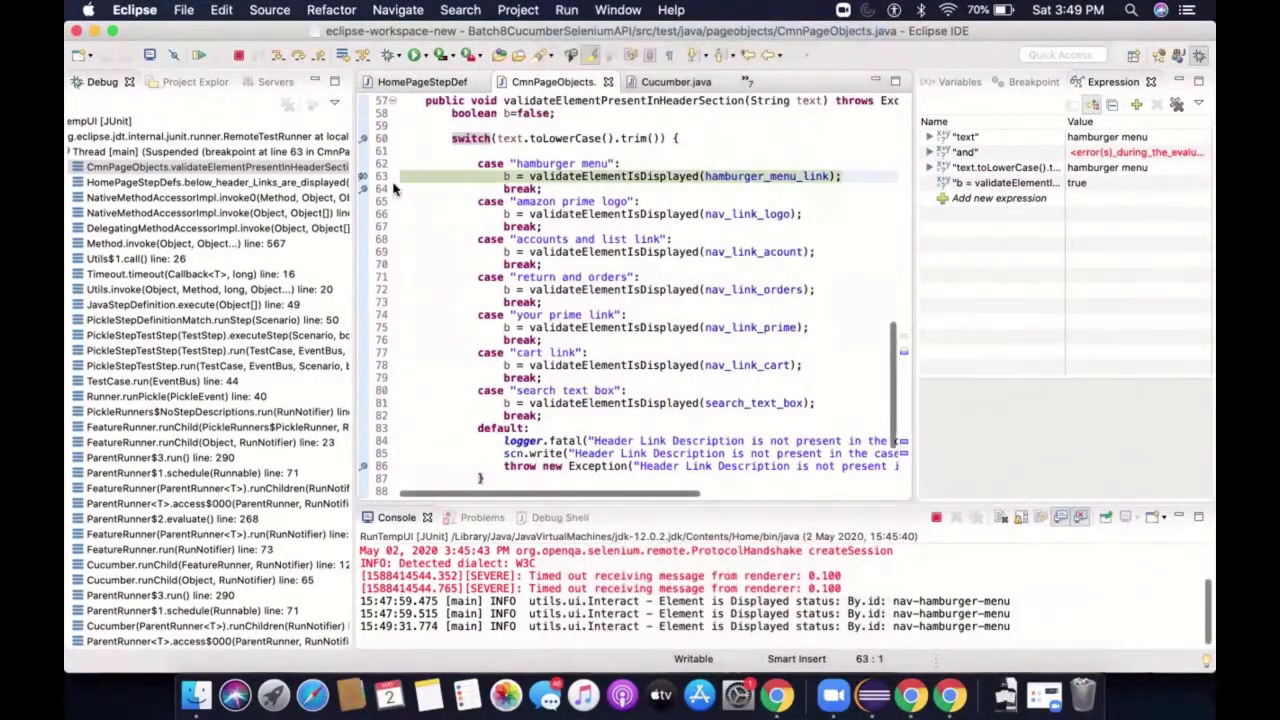
pyautogui.click(566, 10)
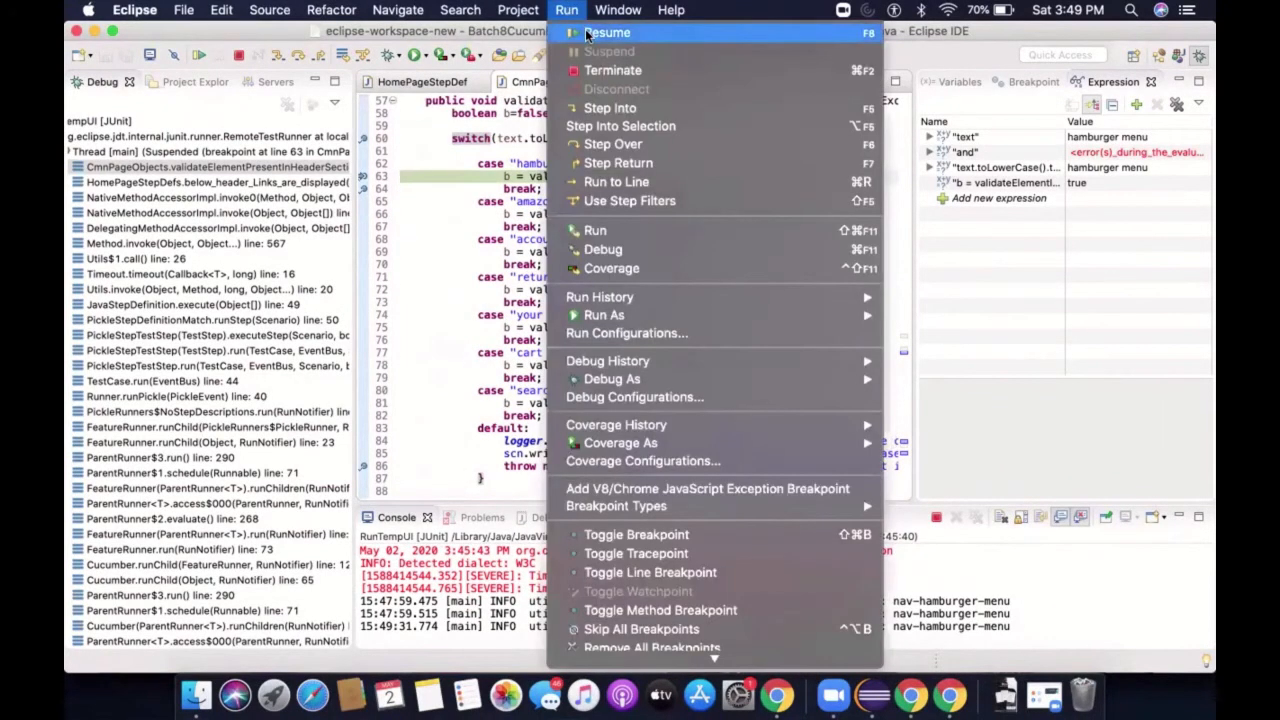
pyautogui.click(608, 32)
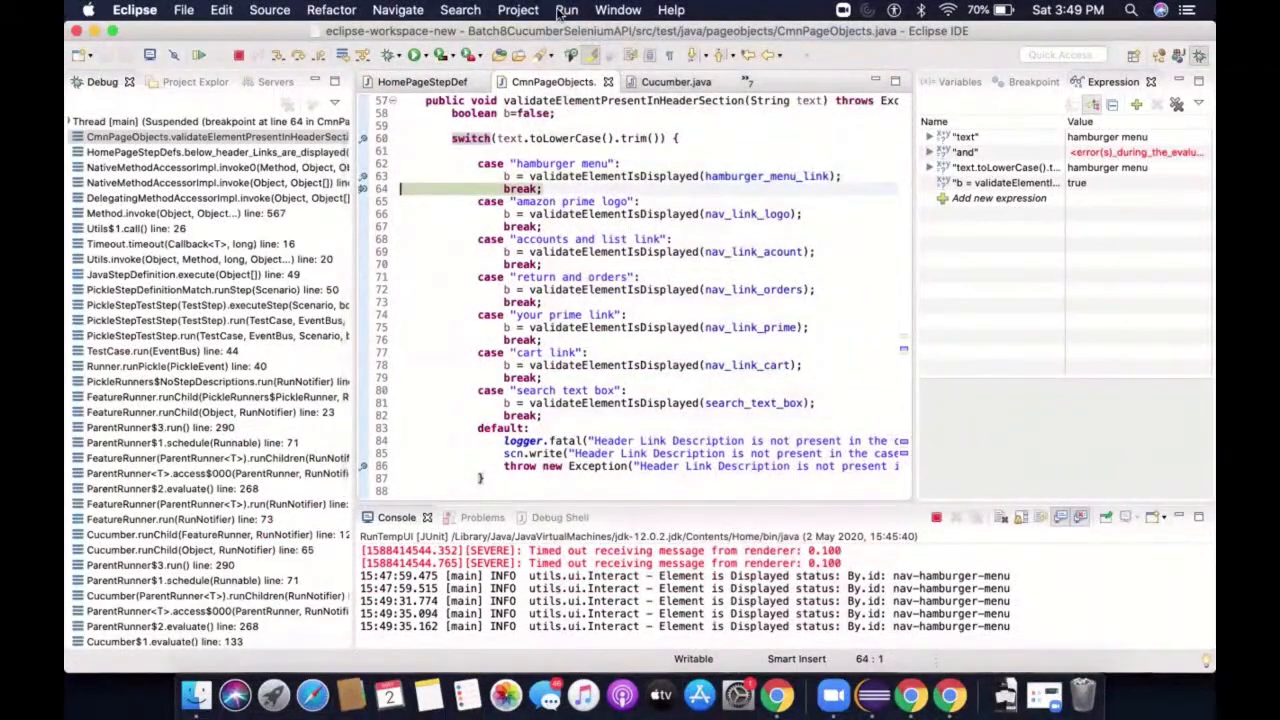
pyautogui.click(566, 8)
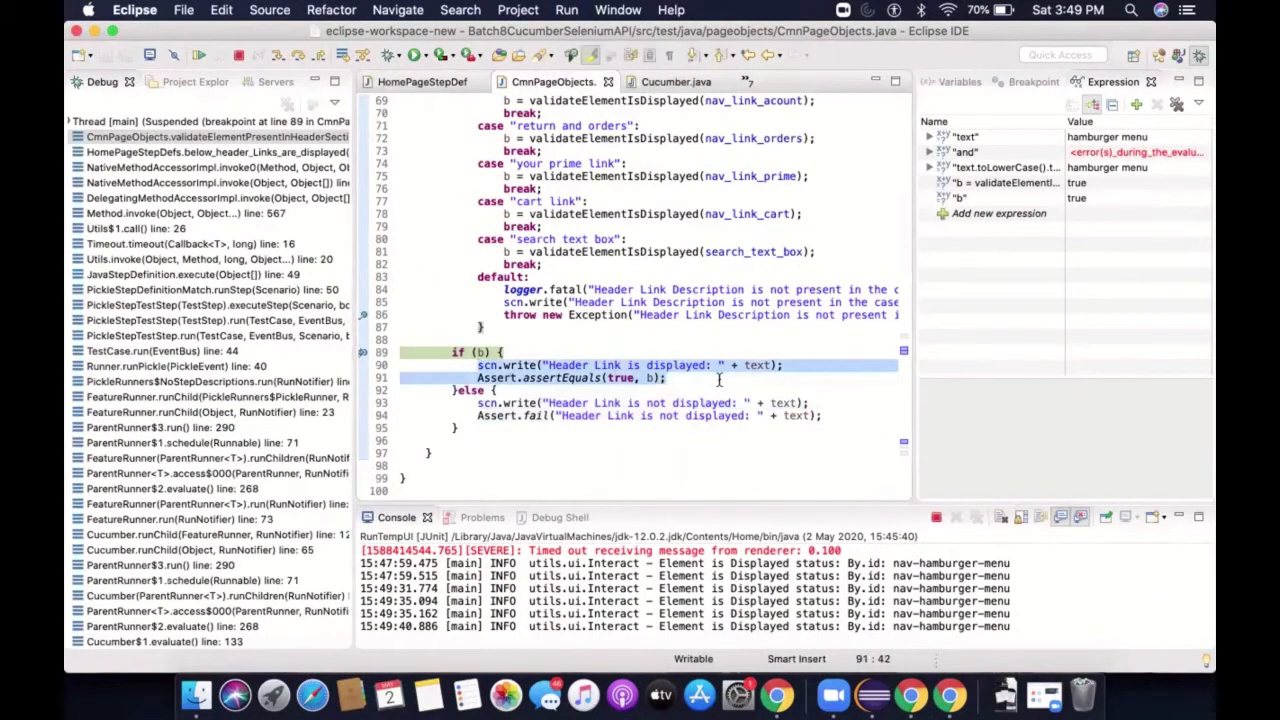
pyautogui.click(420, 80)
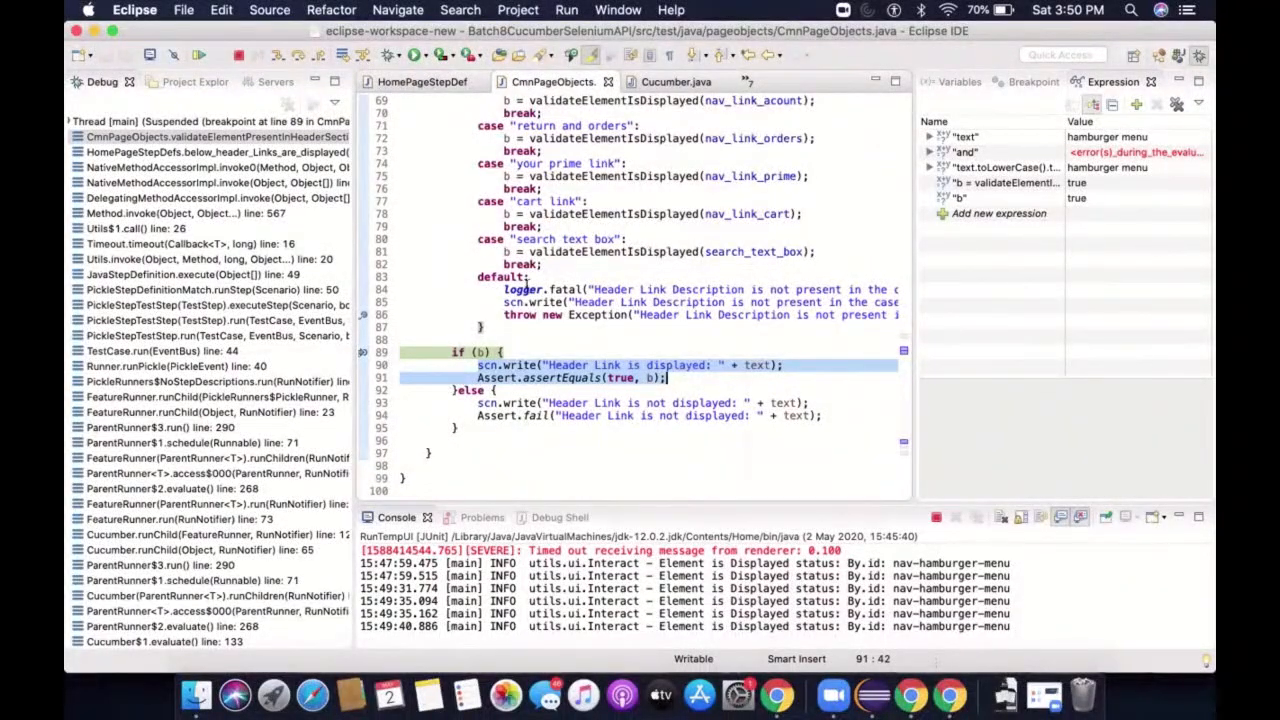
pyautogui.click(566, 8)
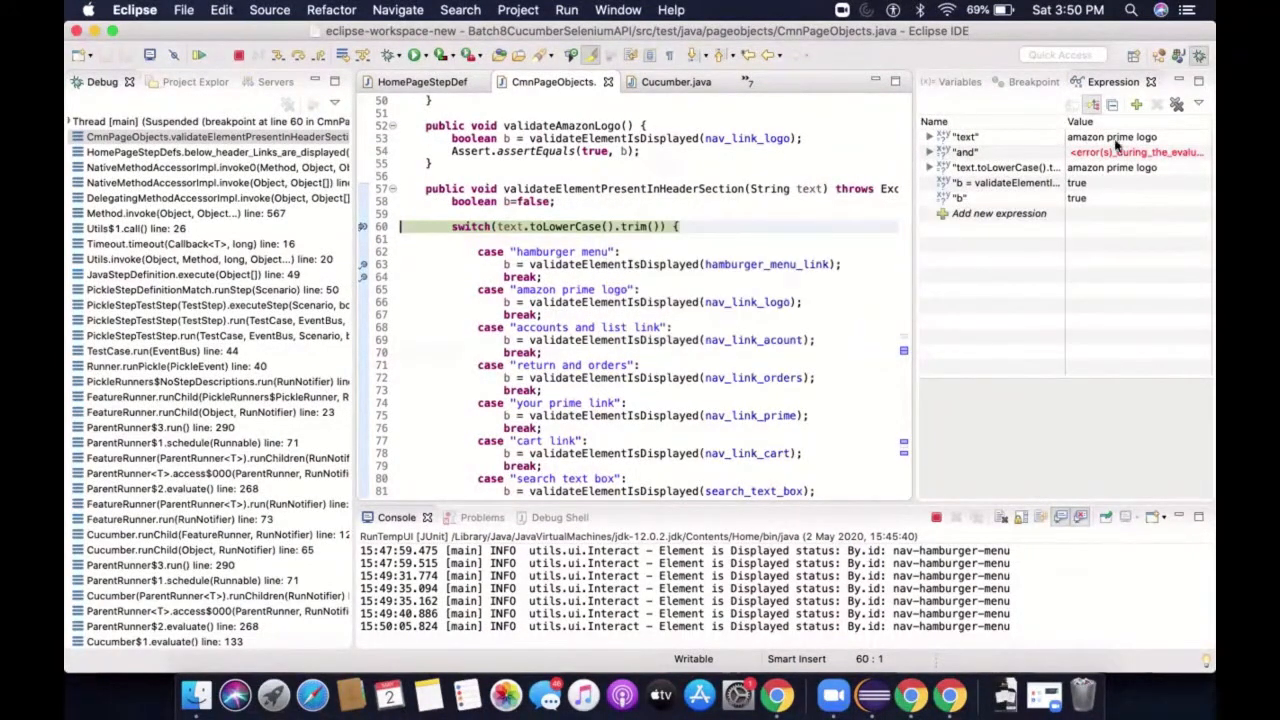
# Expand the text value, step past the amazon prime logo check and resume to the pause on 'xdffgfddgdg'
pyautogui.click(964, 136)
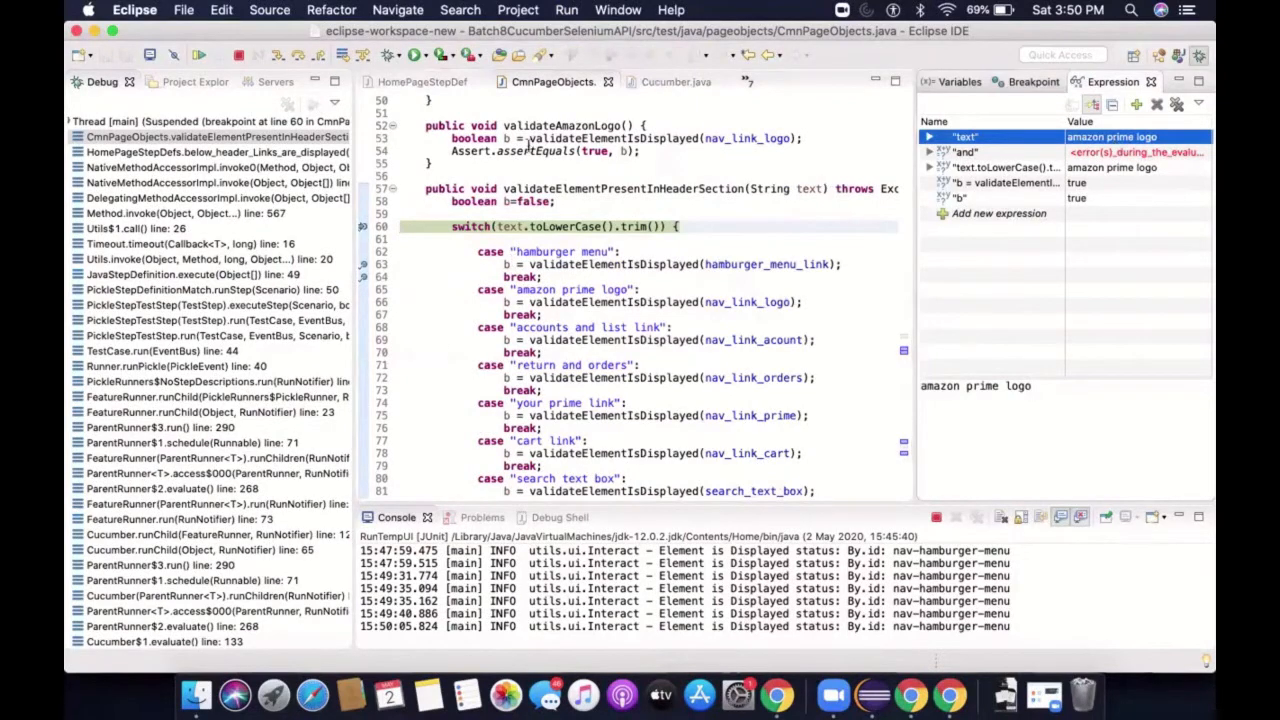
pyautogui.click(568, 8)
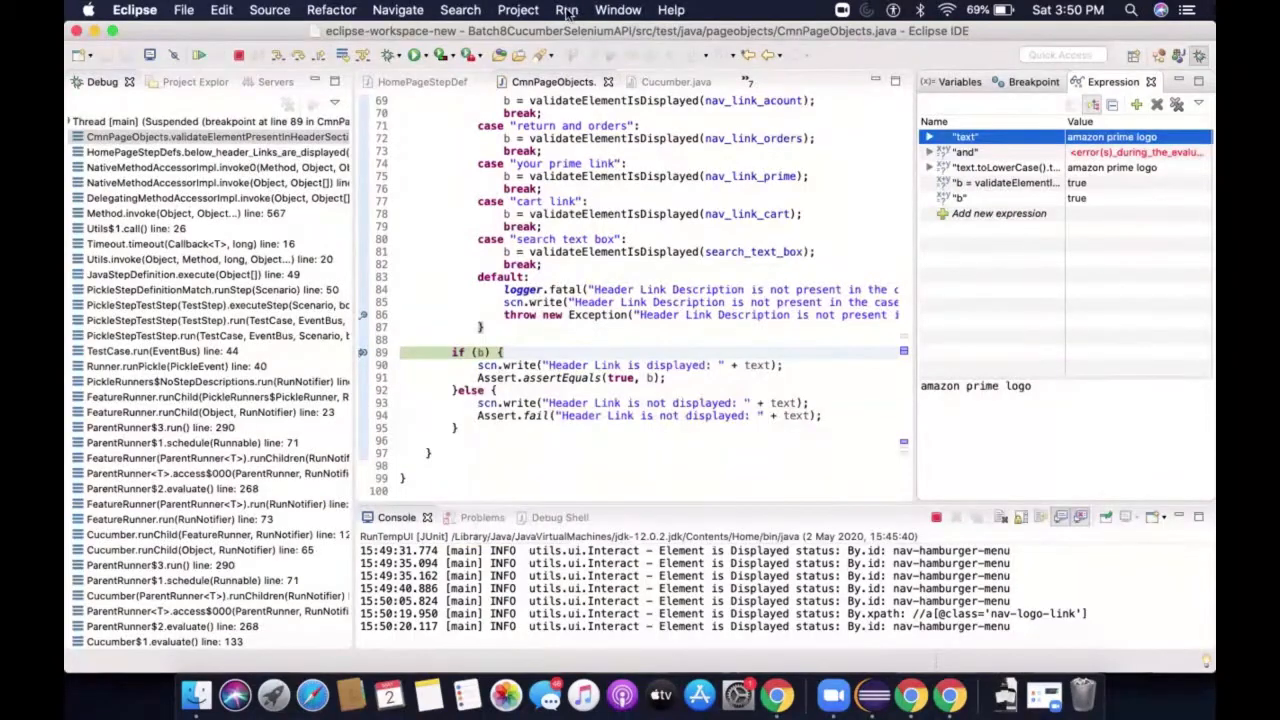
pyautogui.click(566, 10)
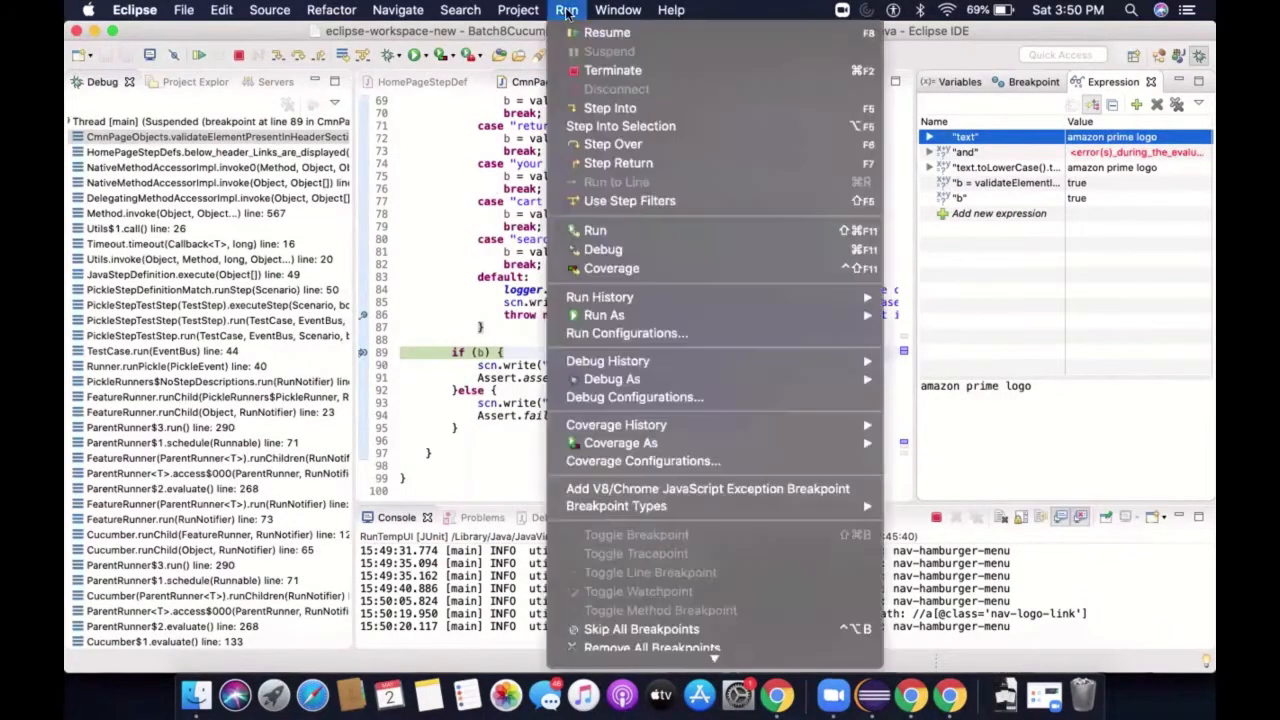
pyautogui.click(608, 32)
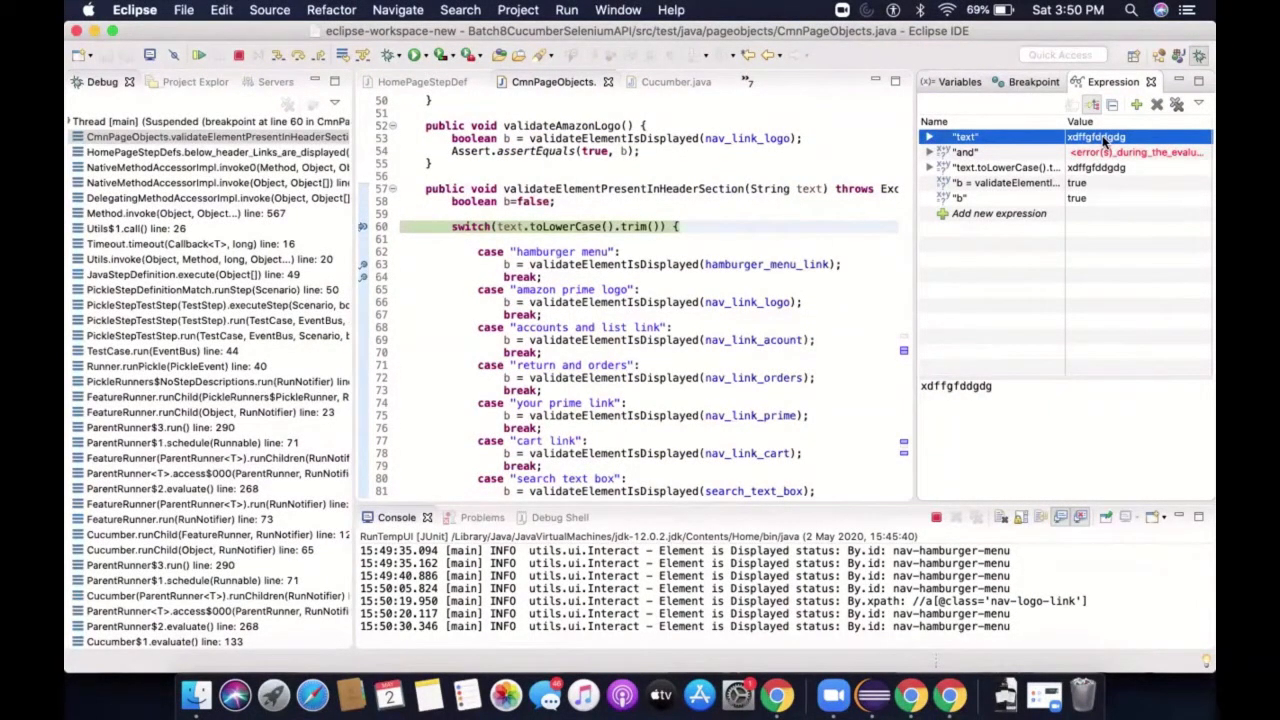
# Scroll the switch cases to confirm none matches the nonsense header-link text
pyautogui.scroll(-3)
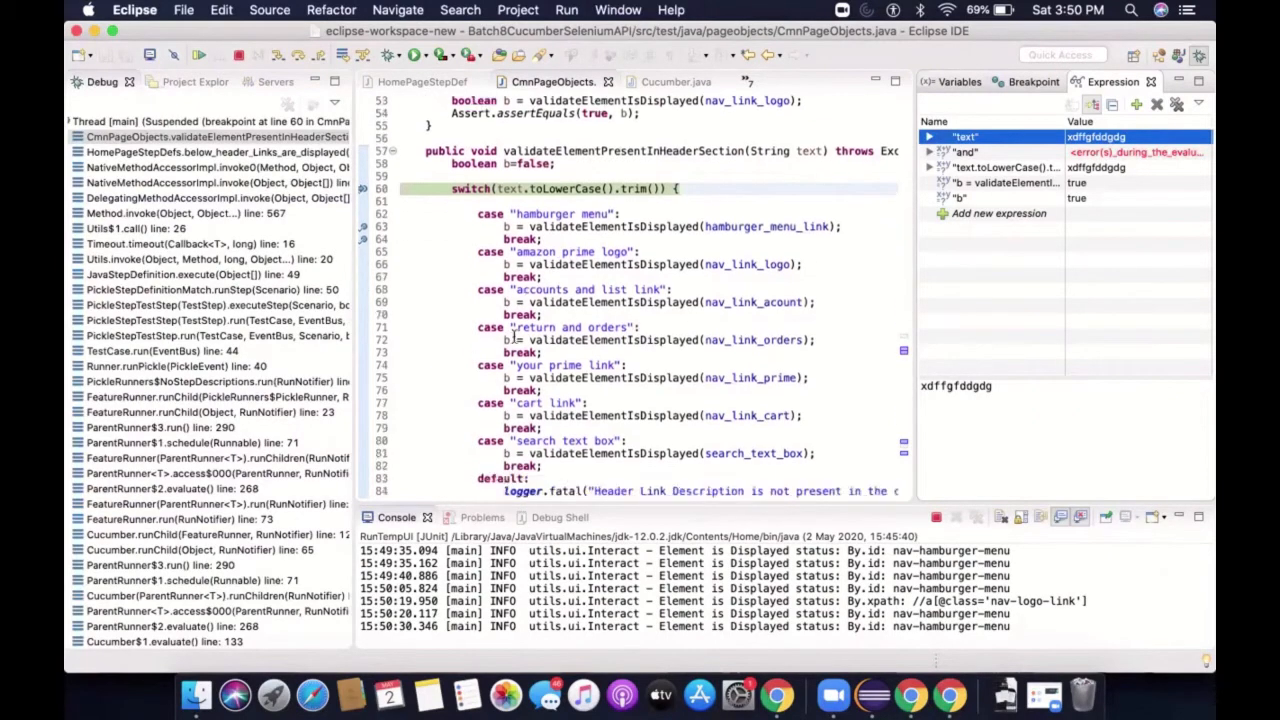
pyautogui.scroll(3)
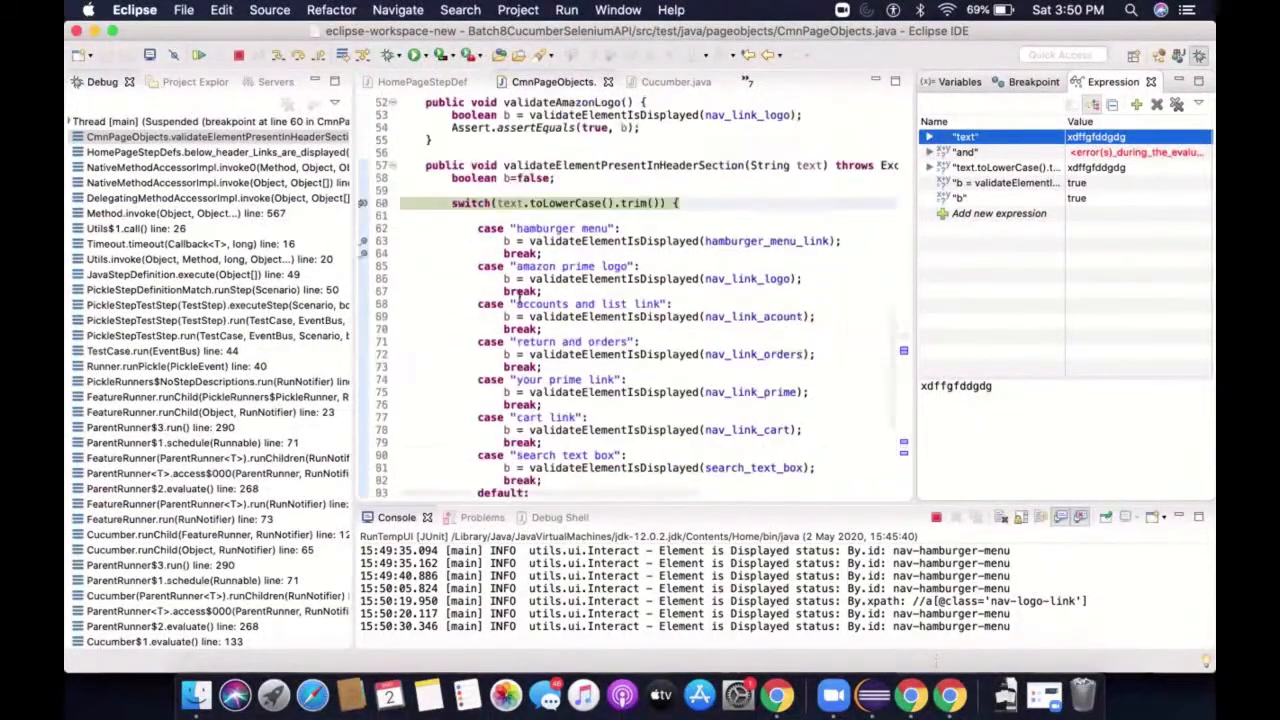
pyautogui.scroll(3)
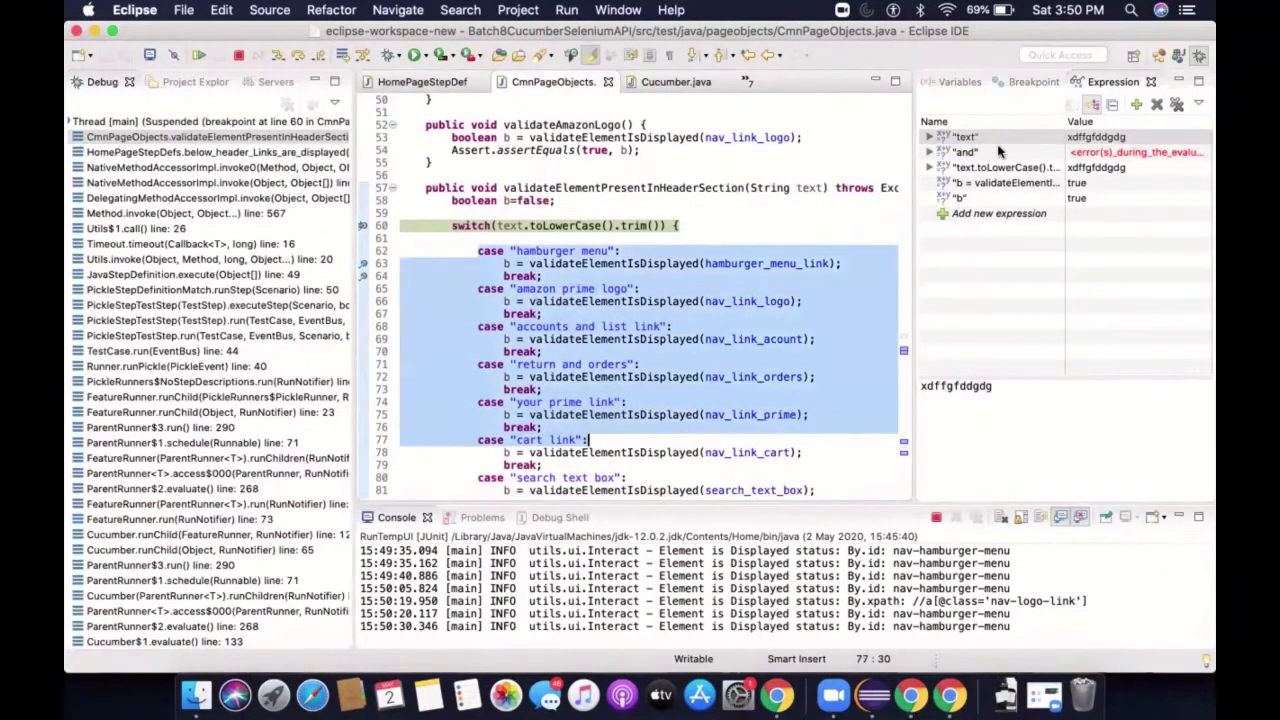
pyautogui.scroll(-3)
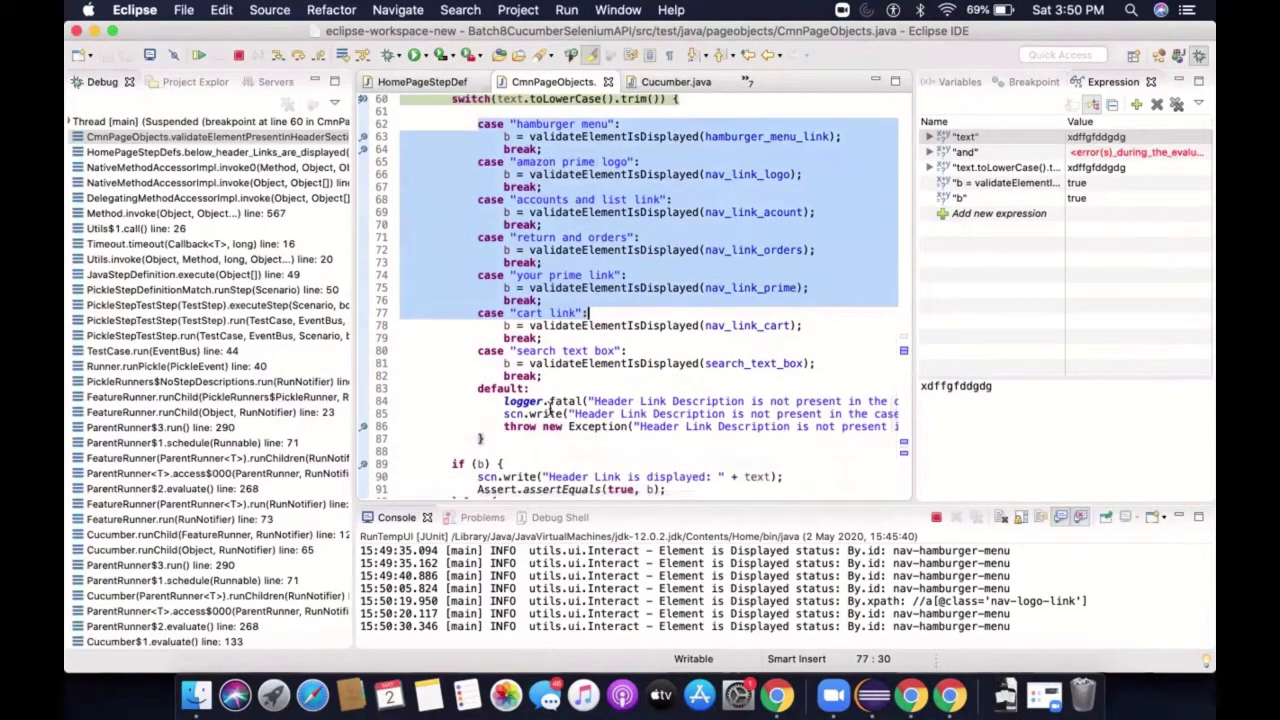